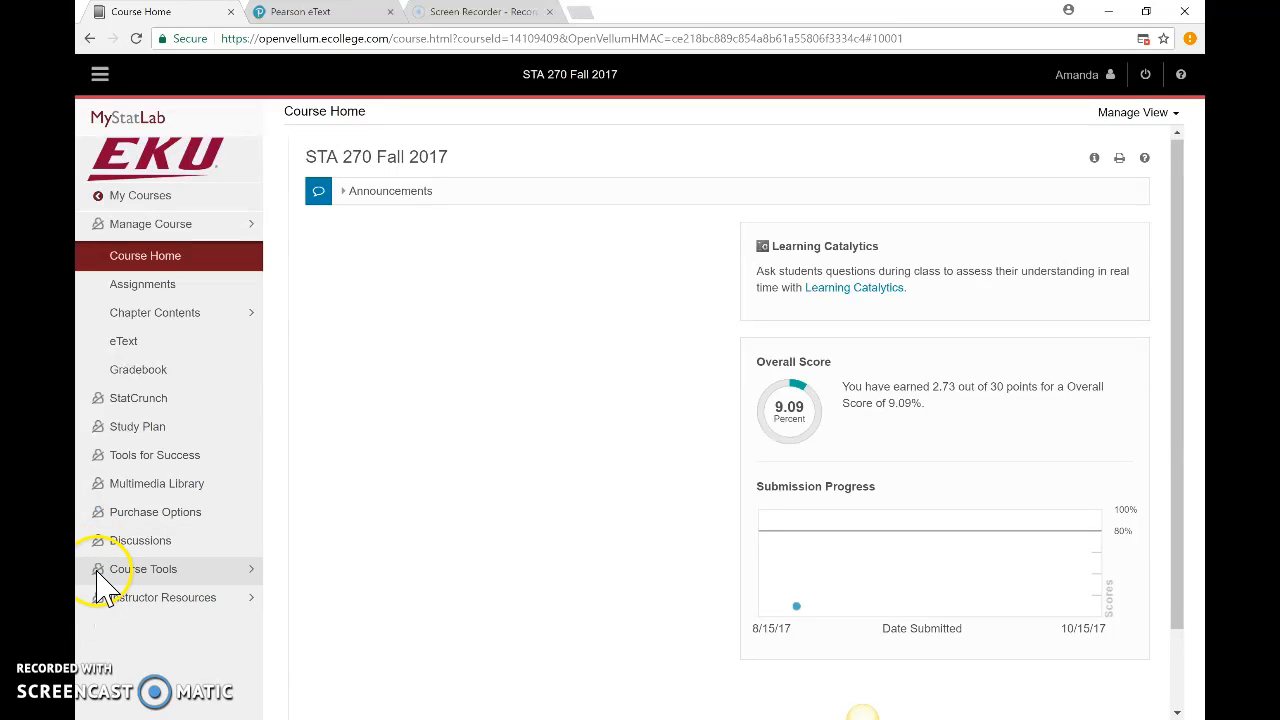
mouse_move(95, 635)
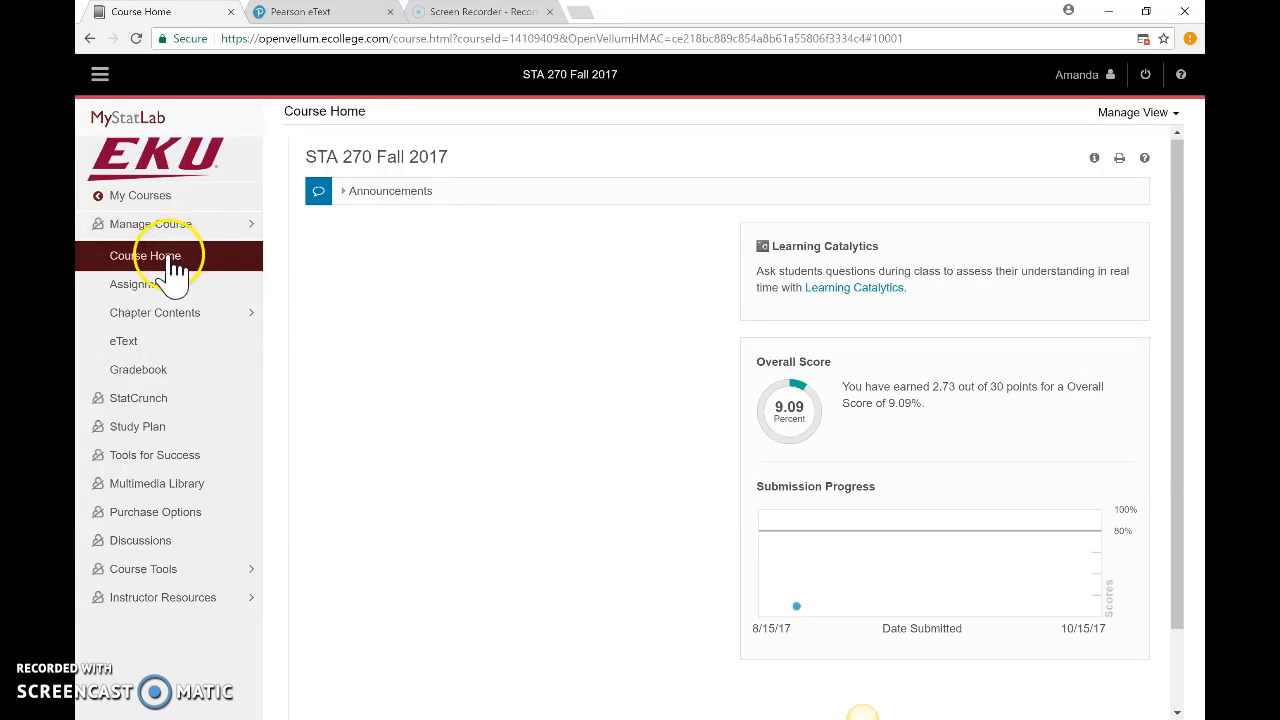
mouse_move(140, 369)
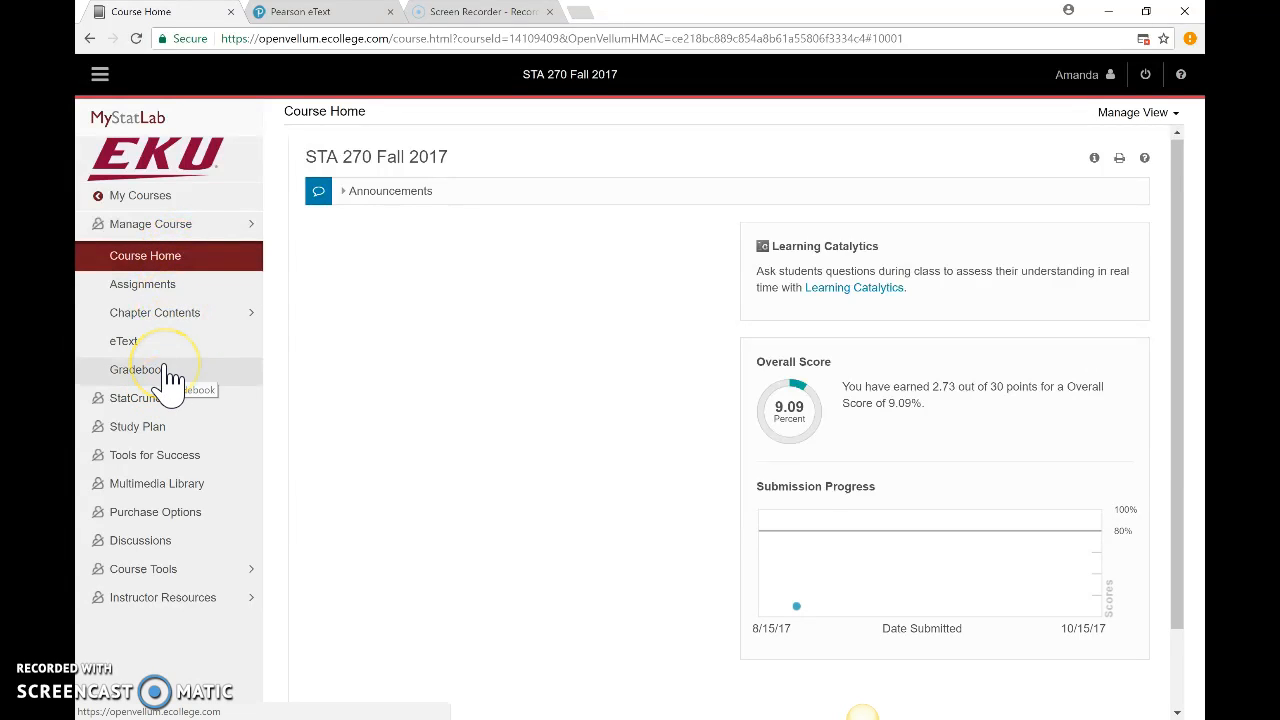
mouse_move(190, 265)
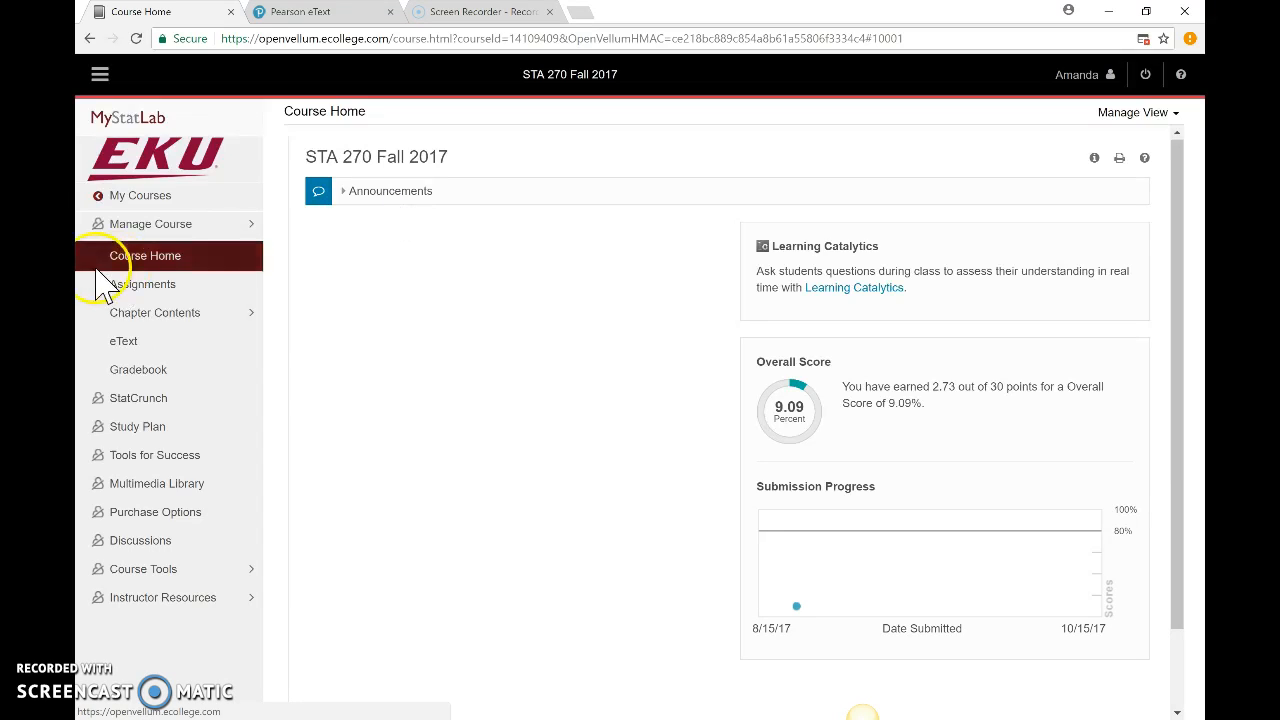
- Go to Assignments and open Homework 1 to see its eleven questions and scores
click(147, 284)
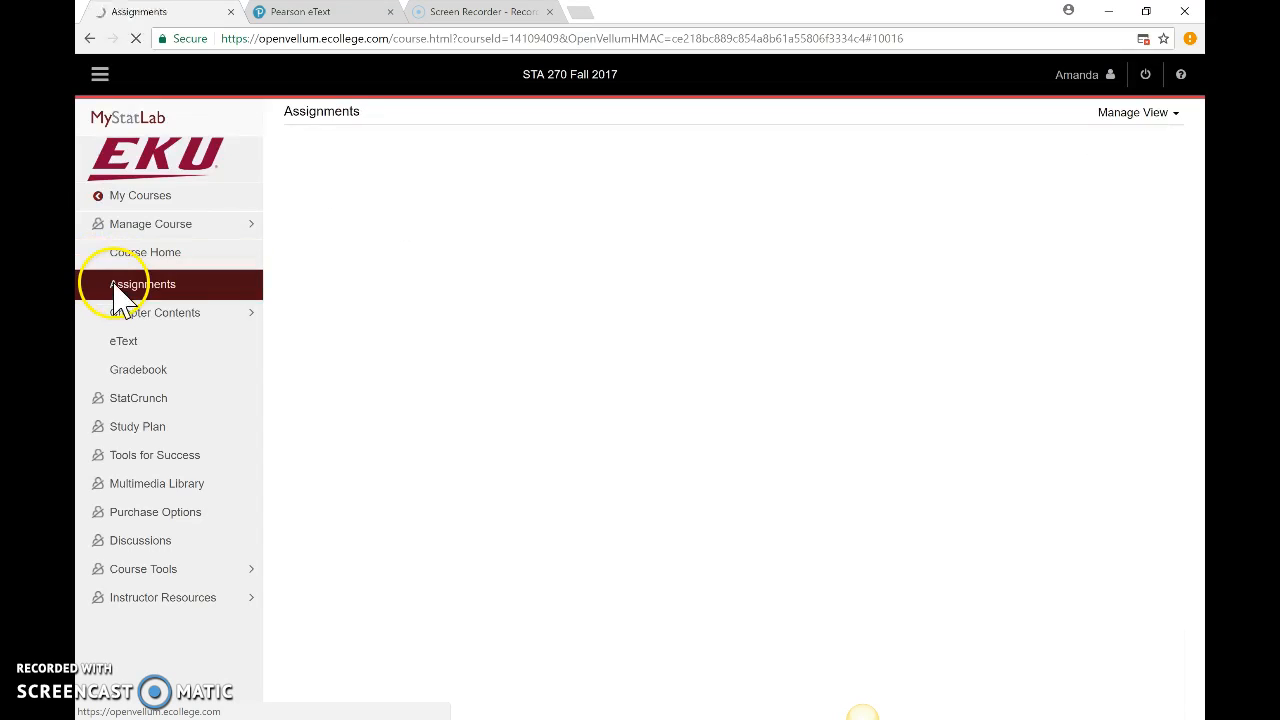
click(142, 284)
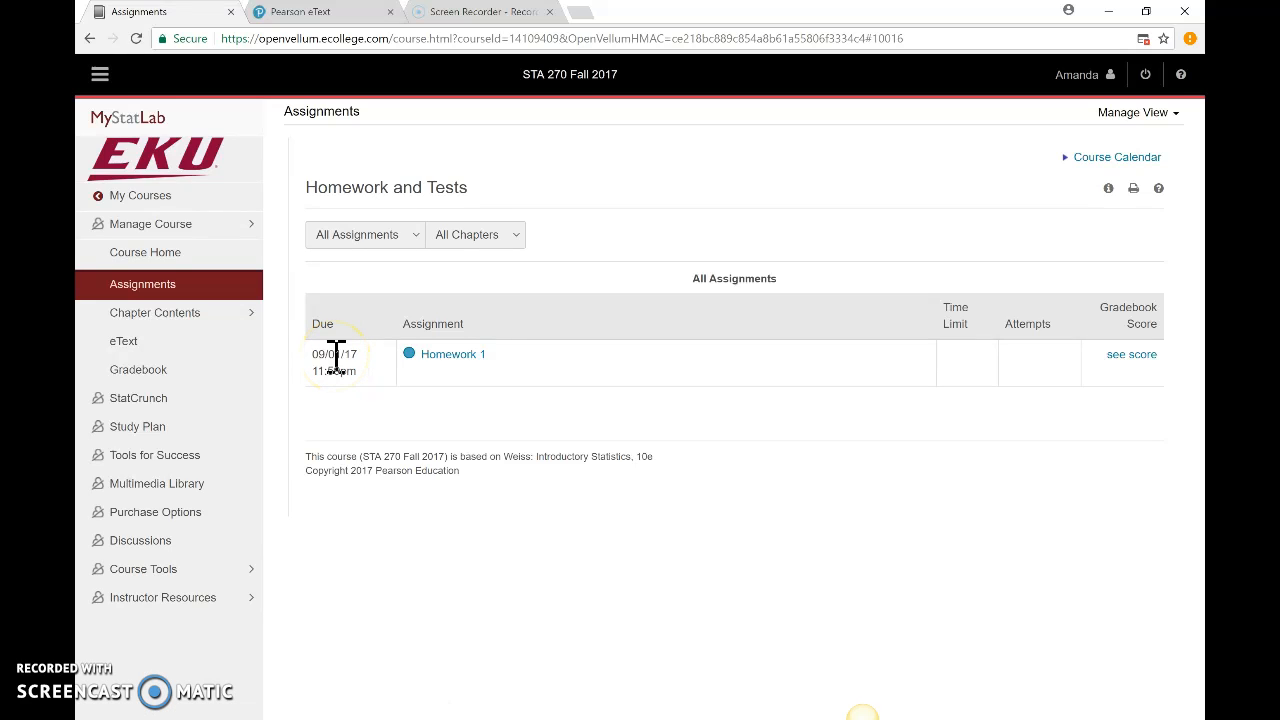
click(452, 354)
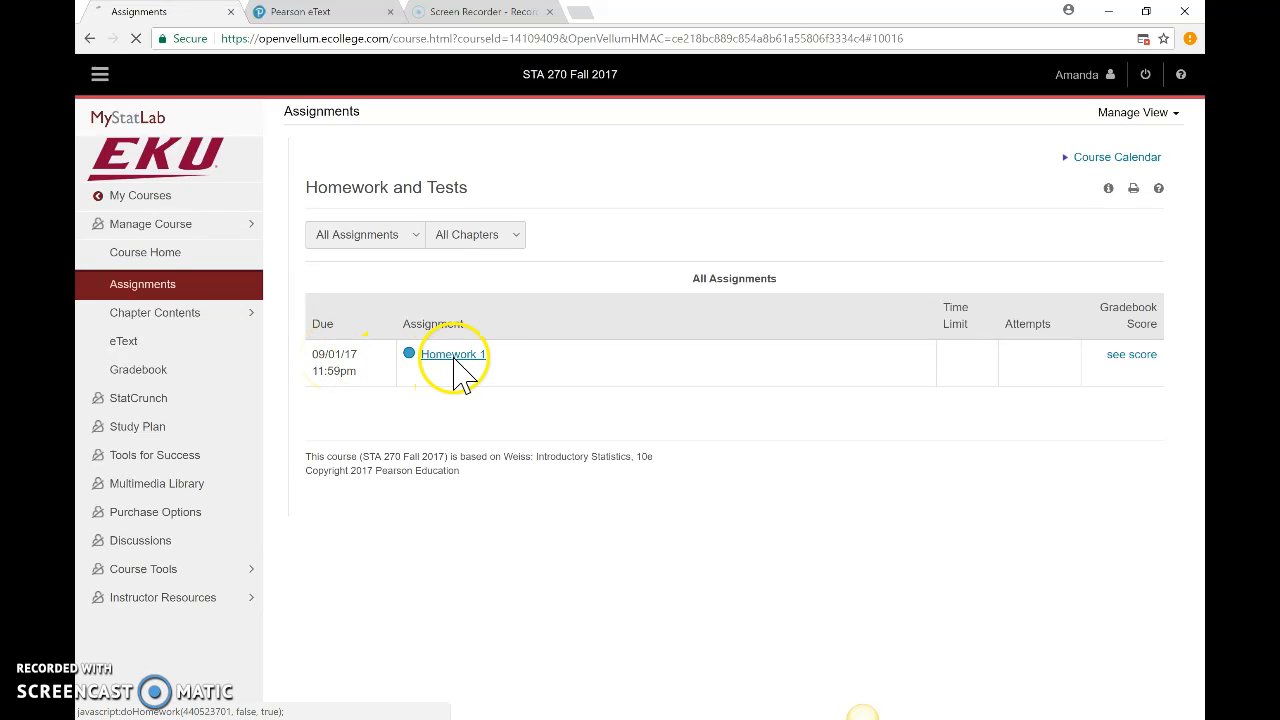
click(452, 354)
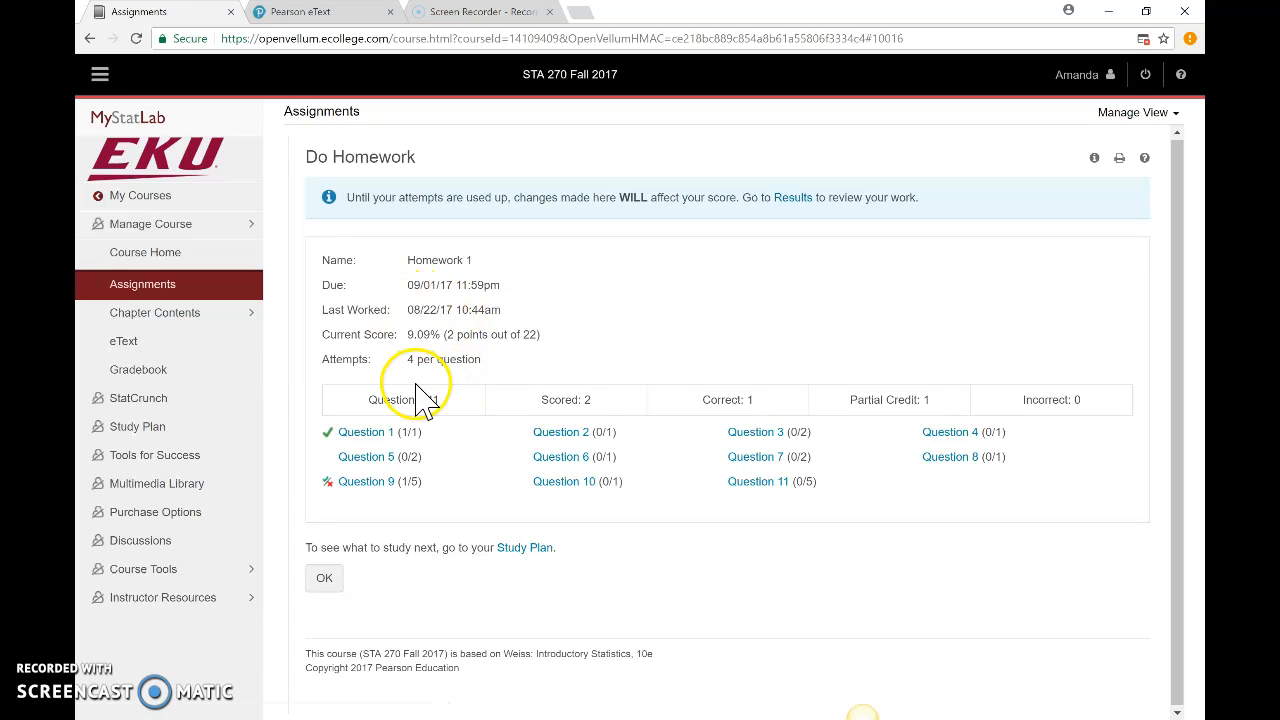
mouse_move(745, 540)
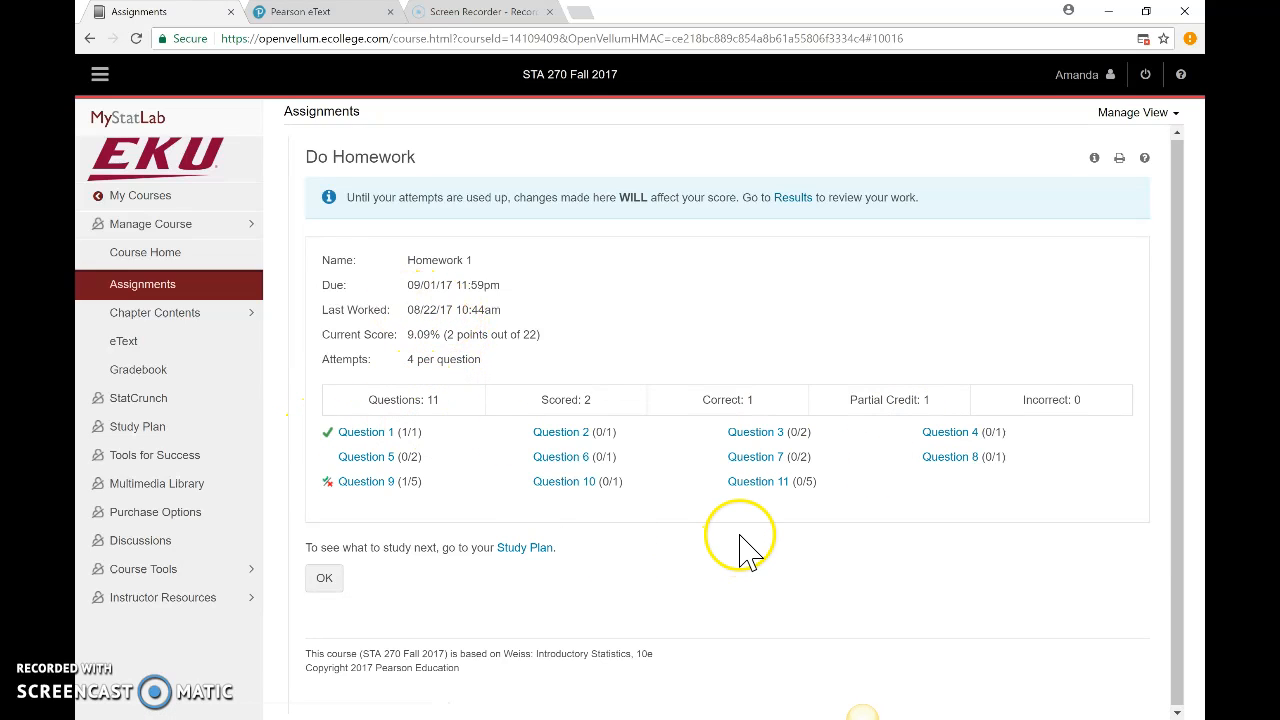
mouse_move(808, 508)
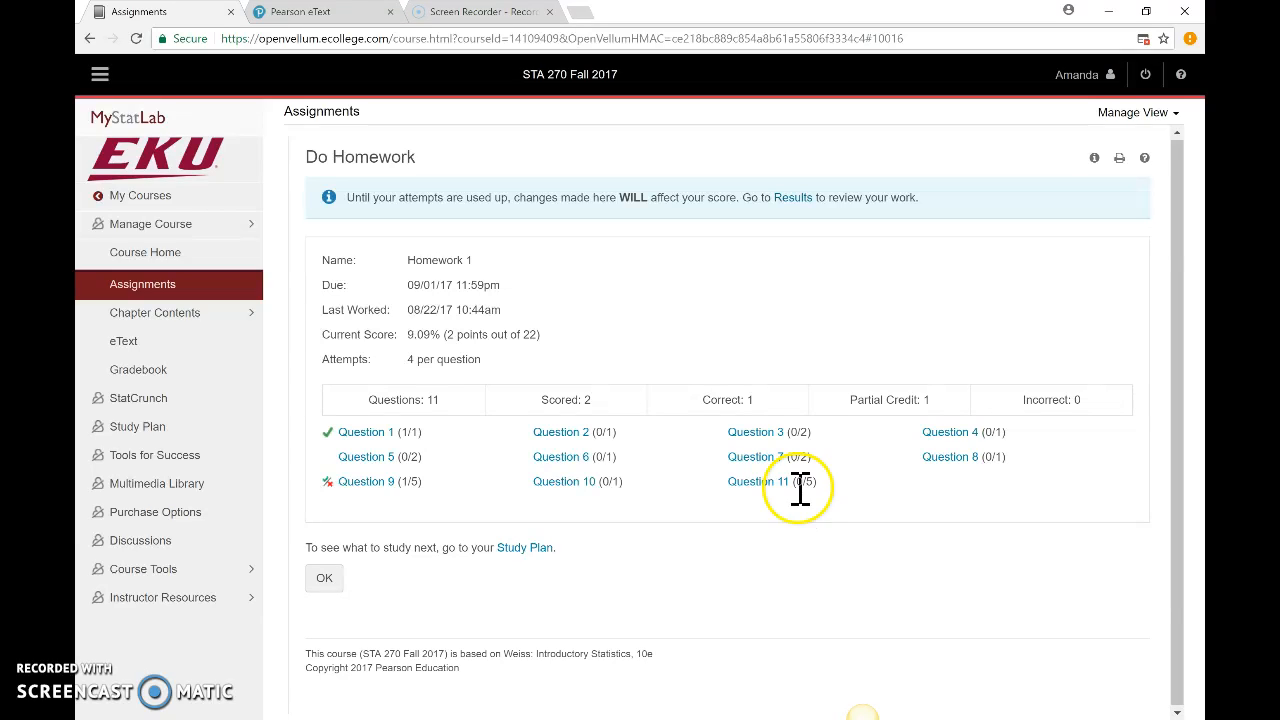
mouse_move(561, 432)
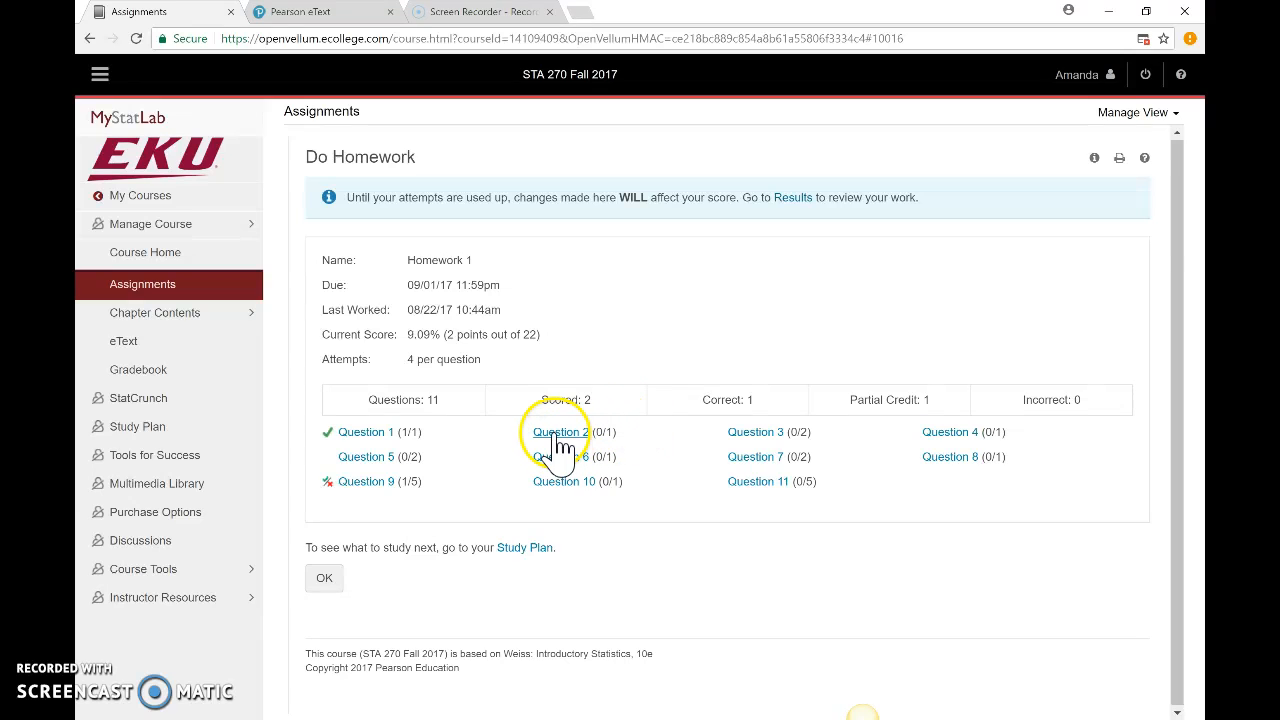
- Open Question 2 of Homework 1 and show its Question Help options
click(559, 432)
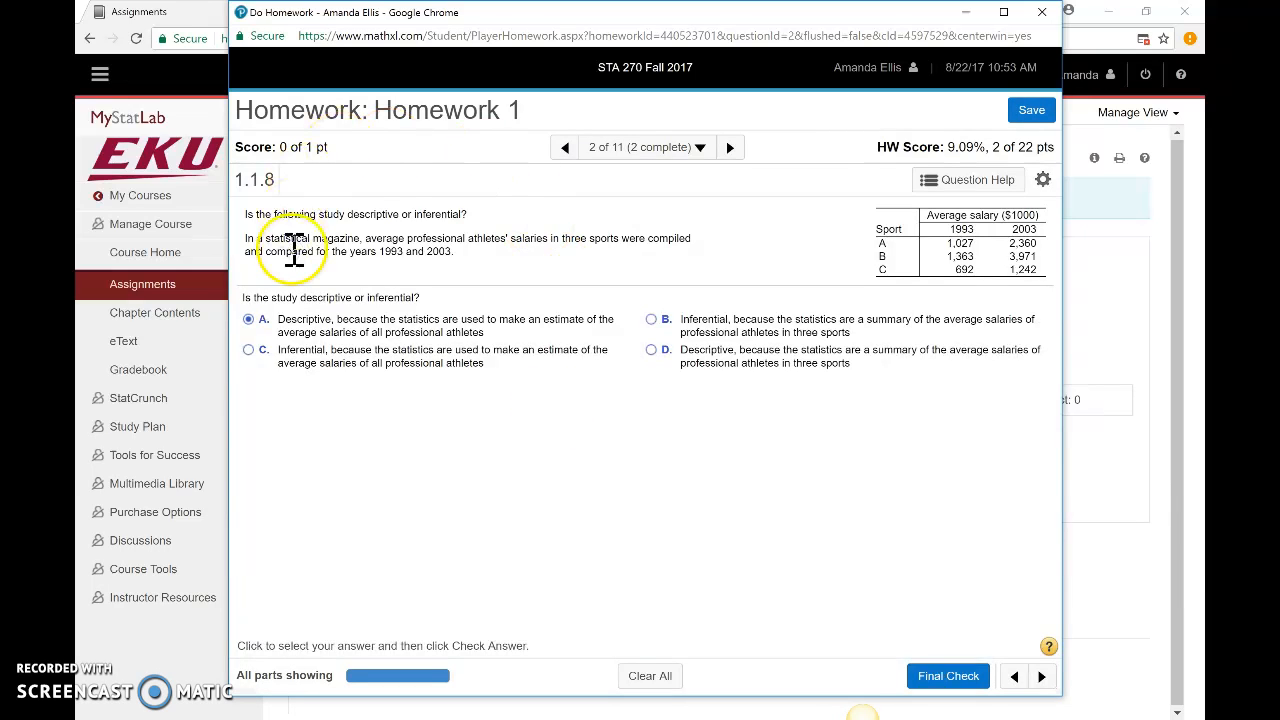
mouse_move(490, 300)
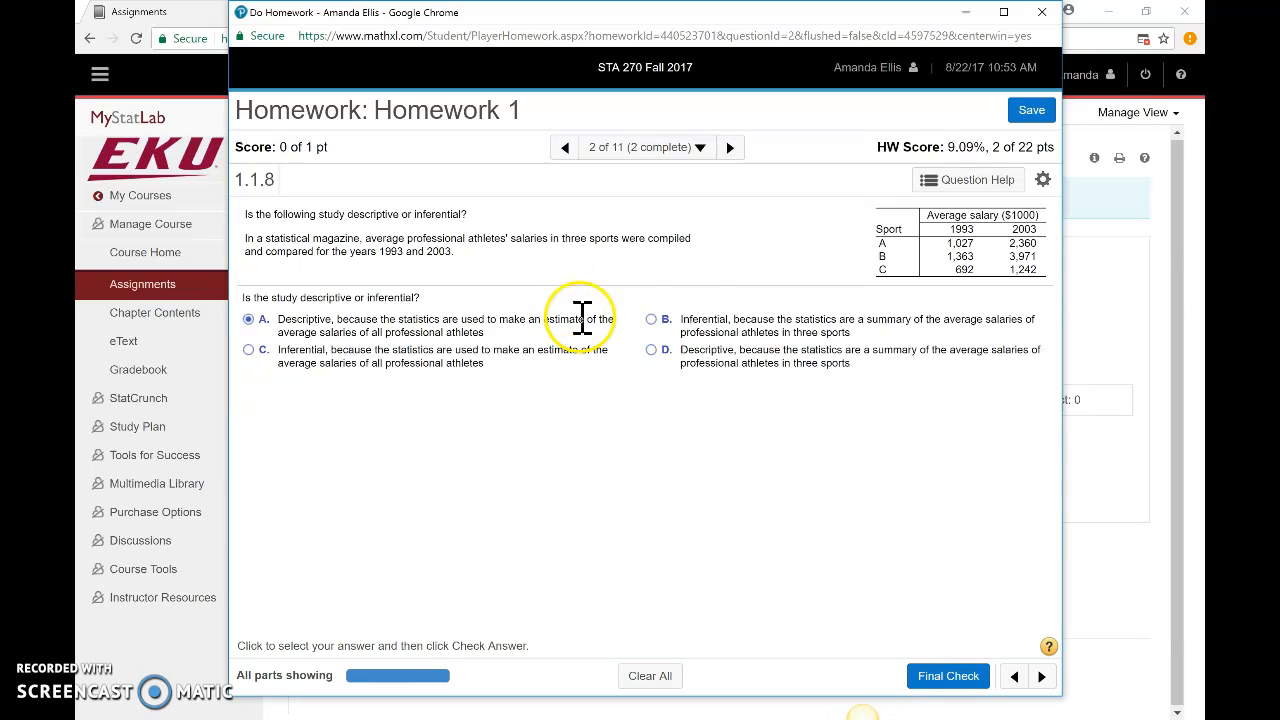
click(966, 180)
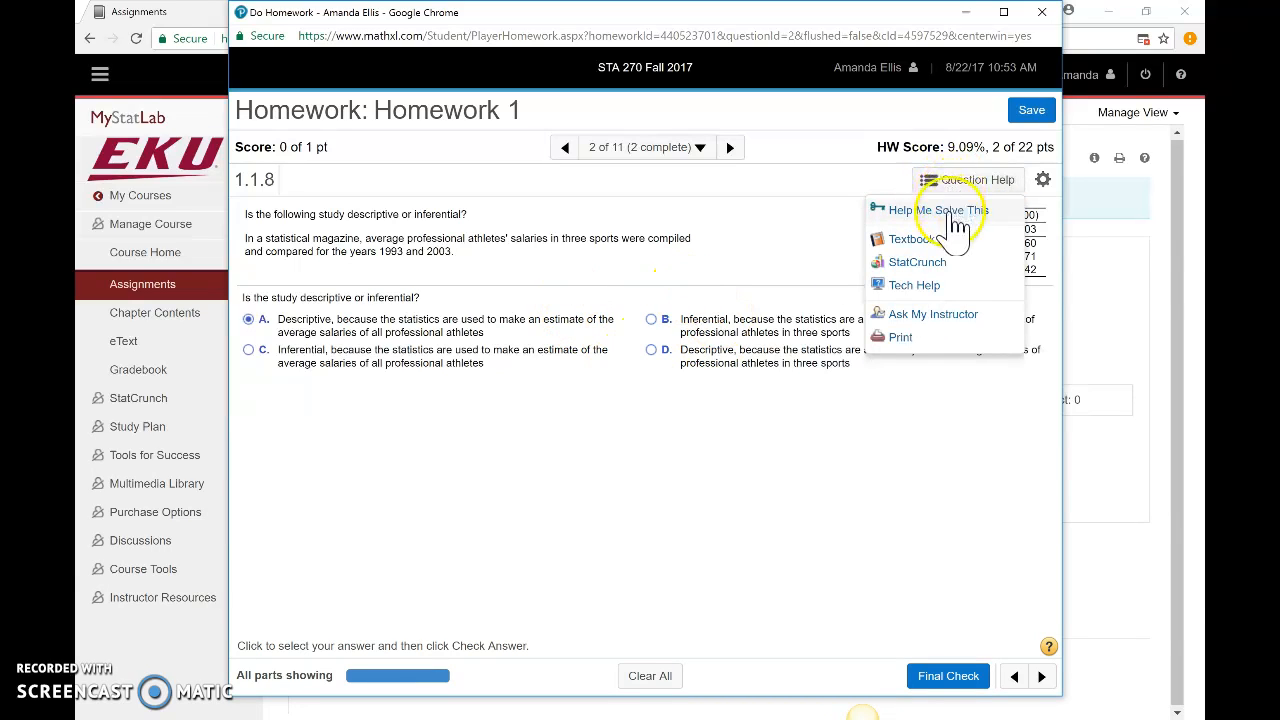
mouse_move(910, 238)
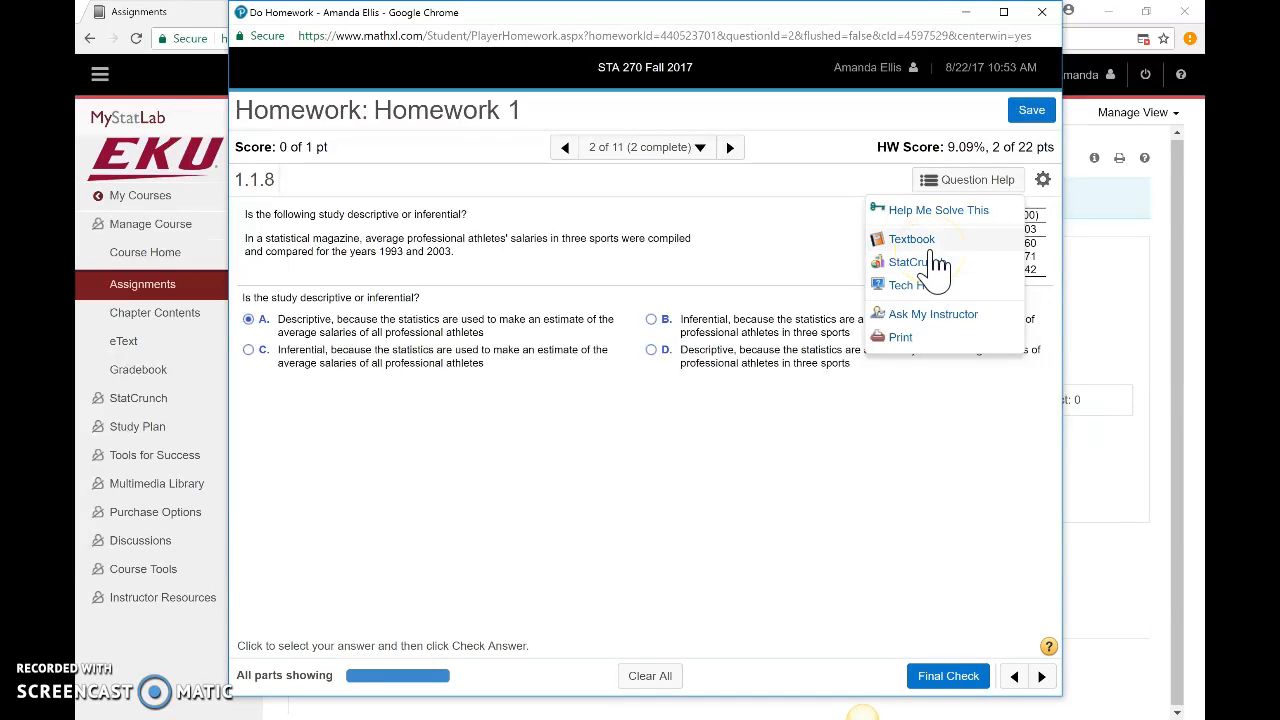
mouse_move(909, 337)
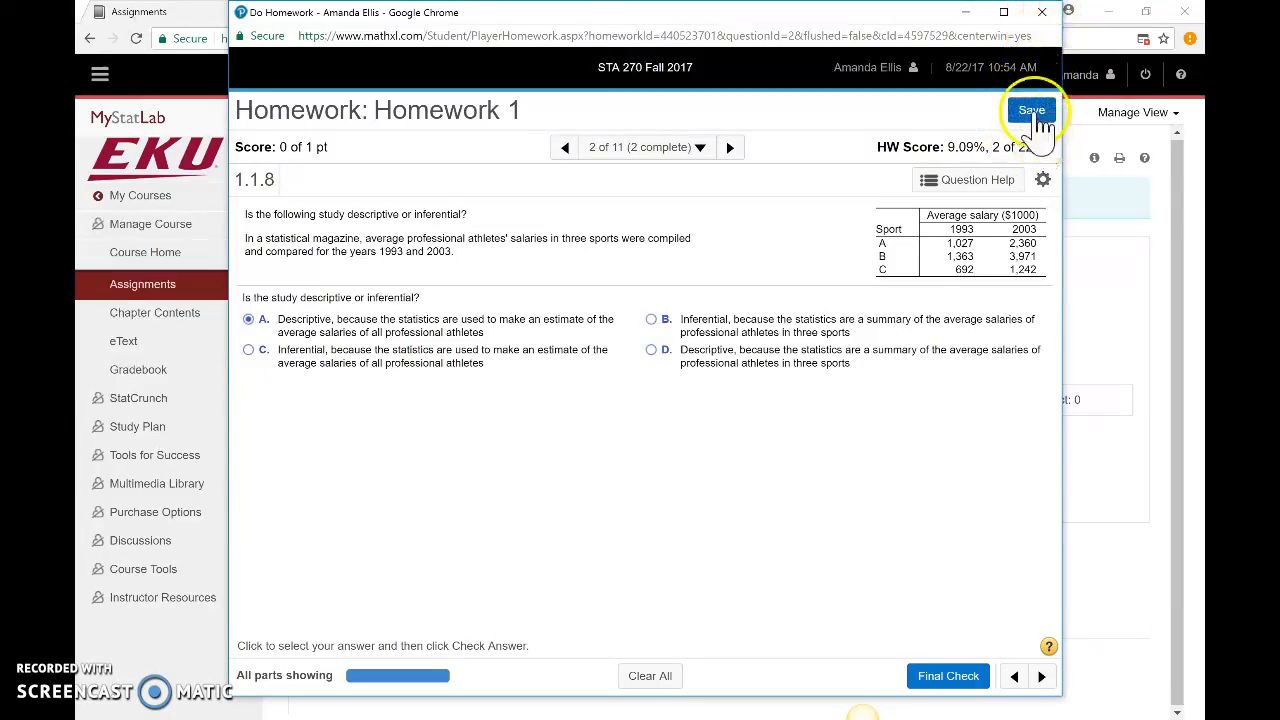
- Save Question 2 without checking it, confirm Yes, and open the earthquake-data Question 9
click(1031, 110)
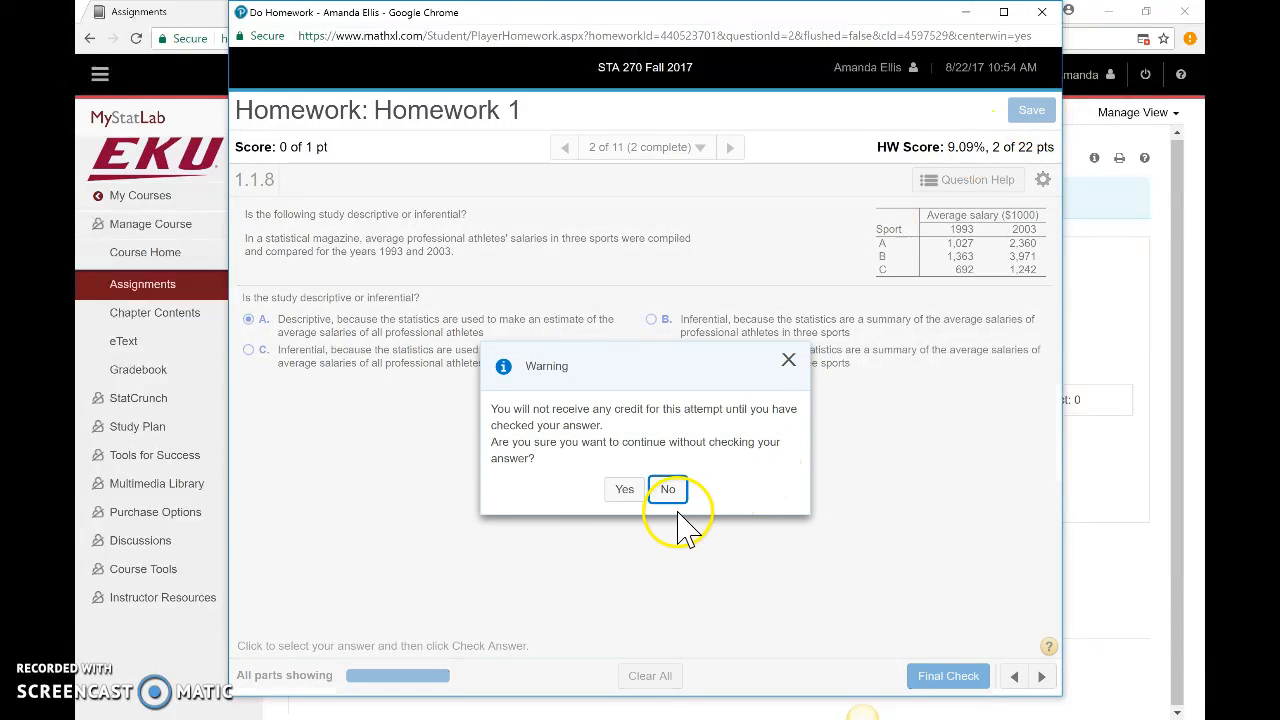
click(624, 489)
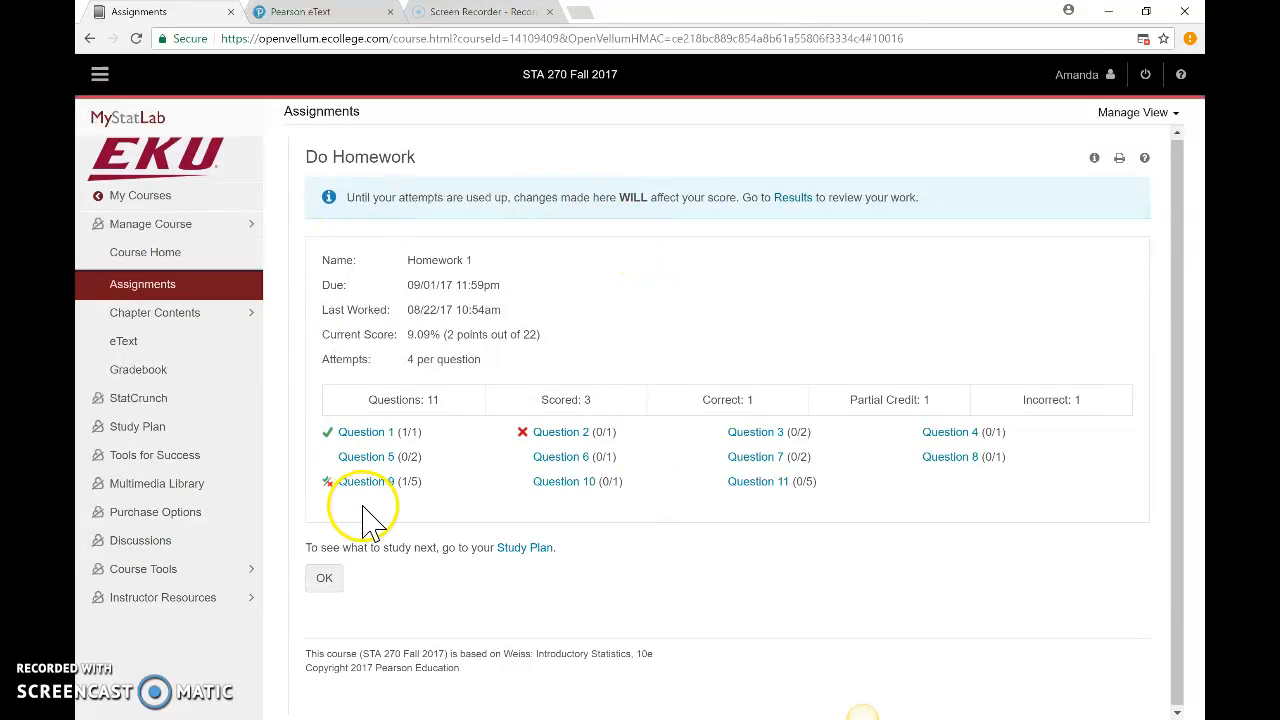
click(364, 481)
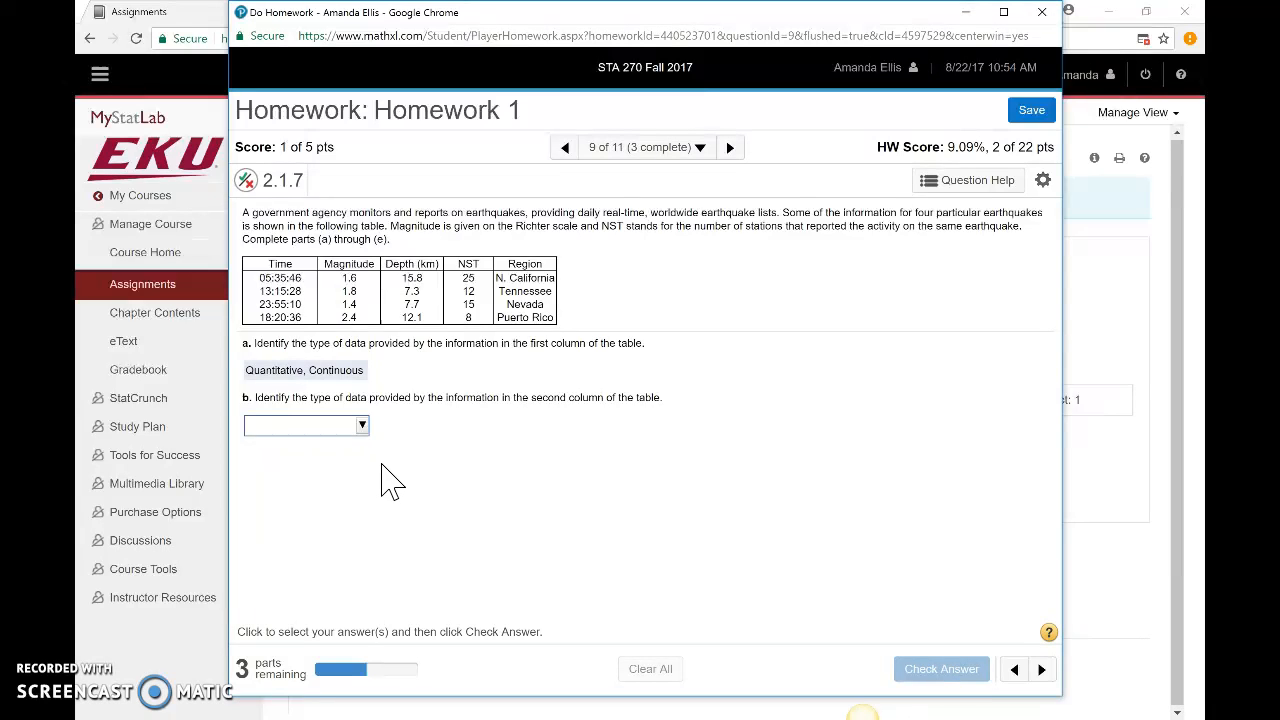
mouse_move(237, 675)
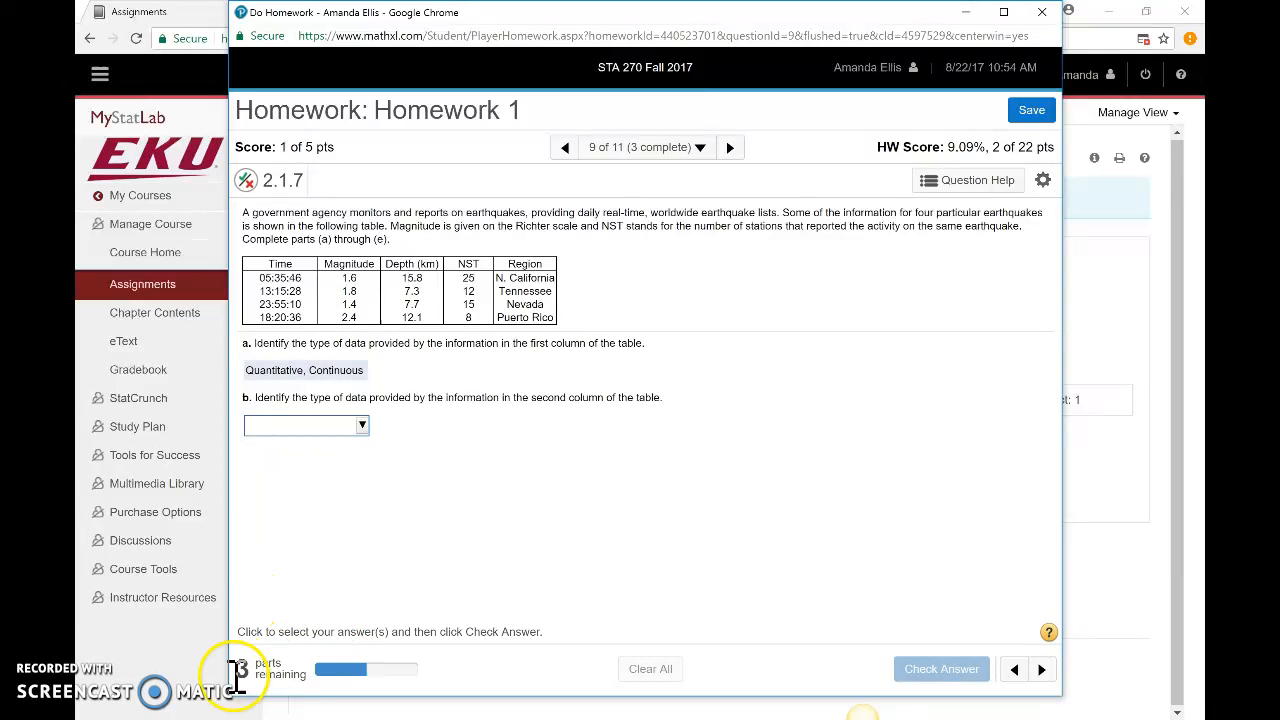
mouse_move(275, 710)
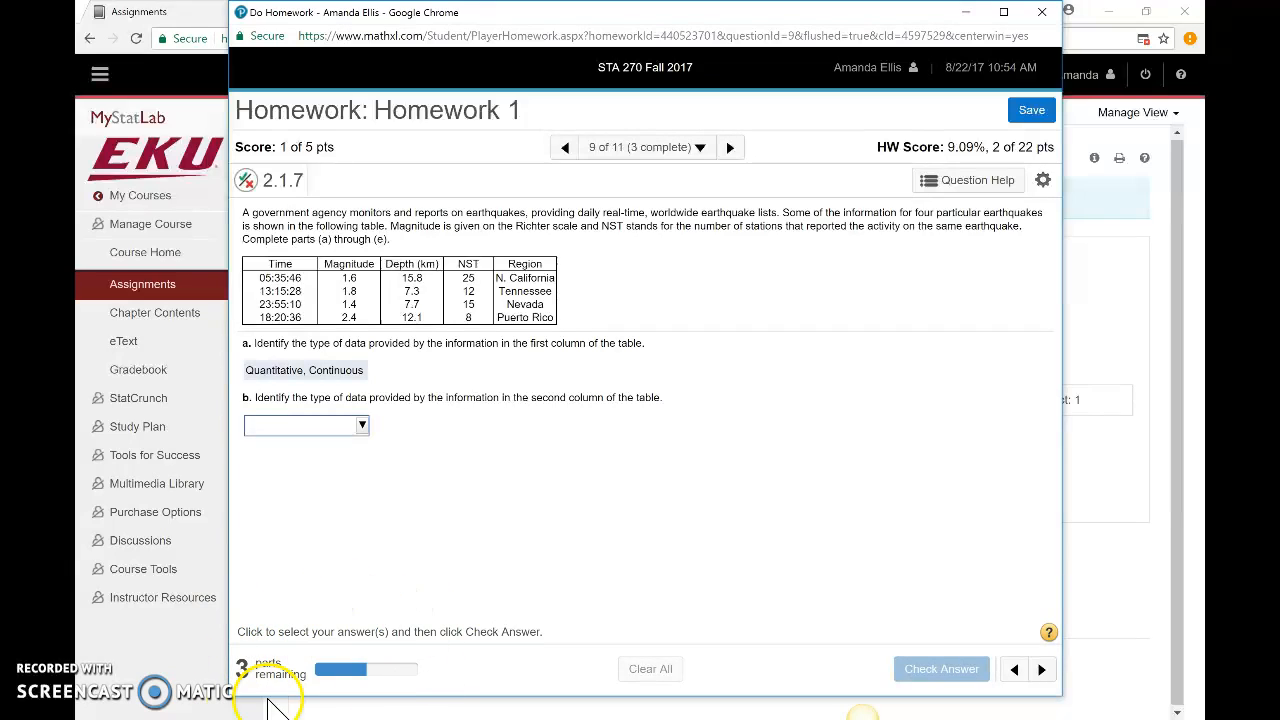
mouse_move(287, 630)
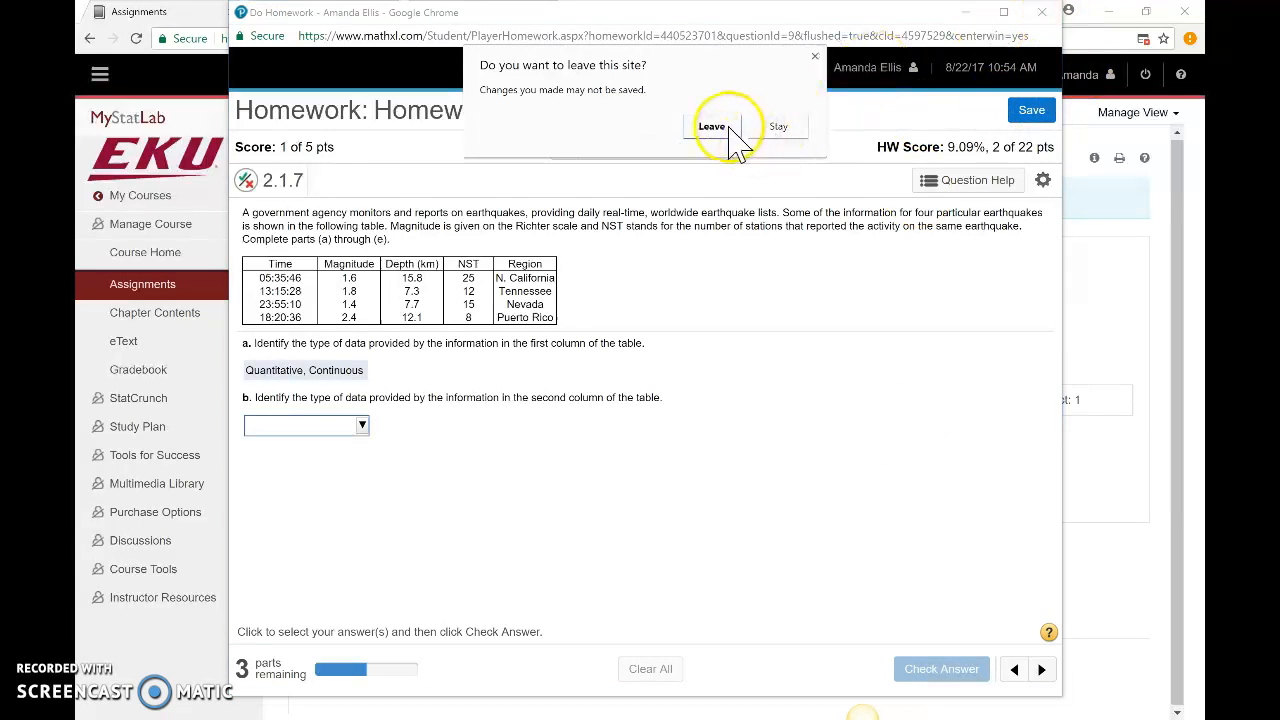
- Return from the question to the Homework 1 overview, then go to Chapter Contents
click(711, 126)
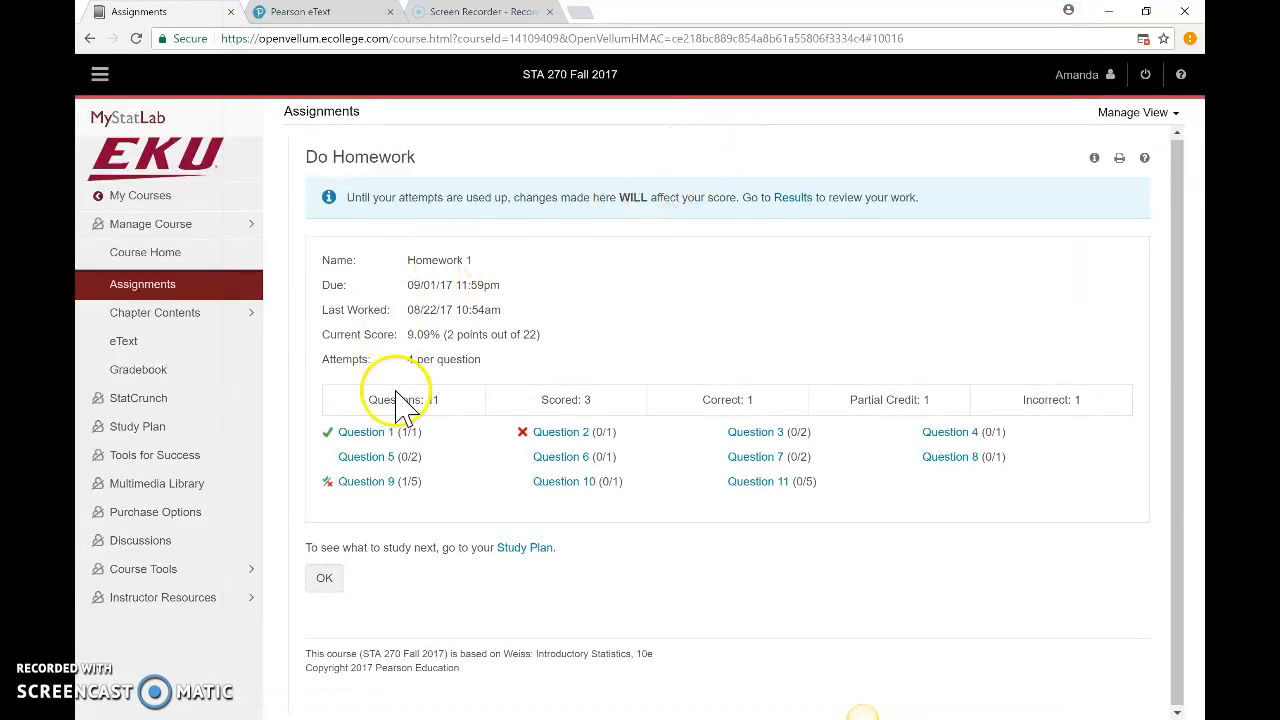
mouse_move(490, 370)
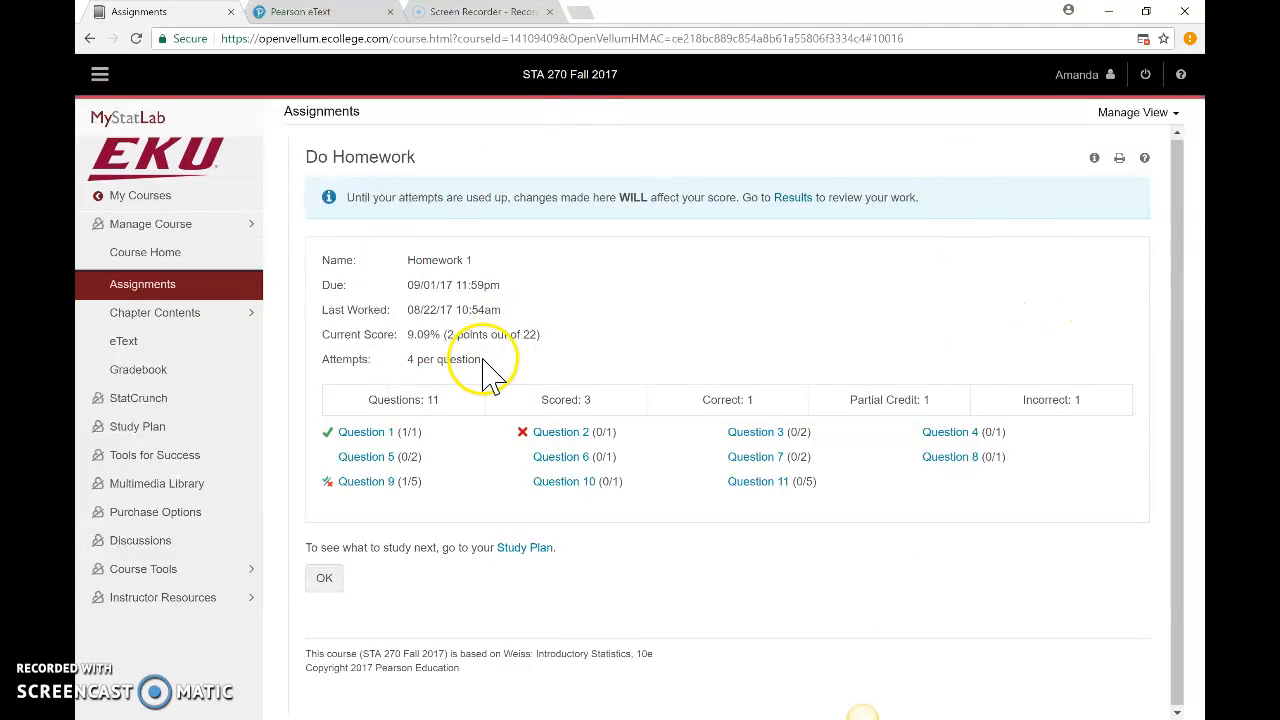
mouse_move(335, 460)
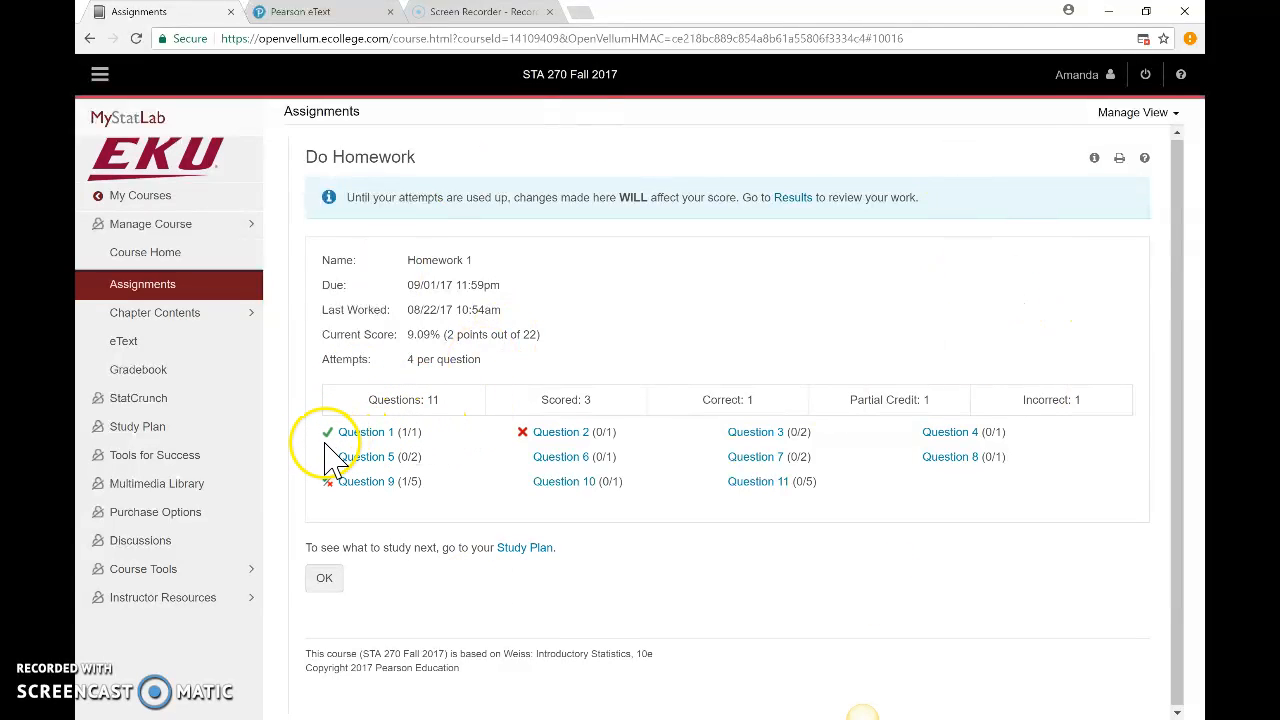
mouse_move(345, 495)
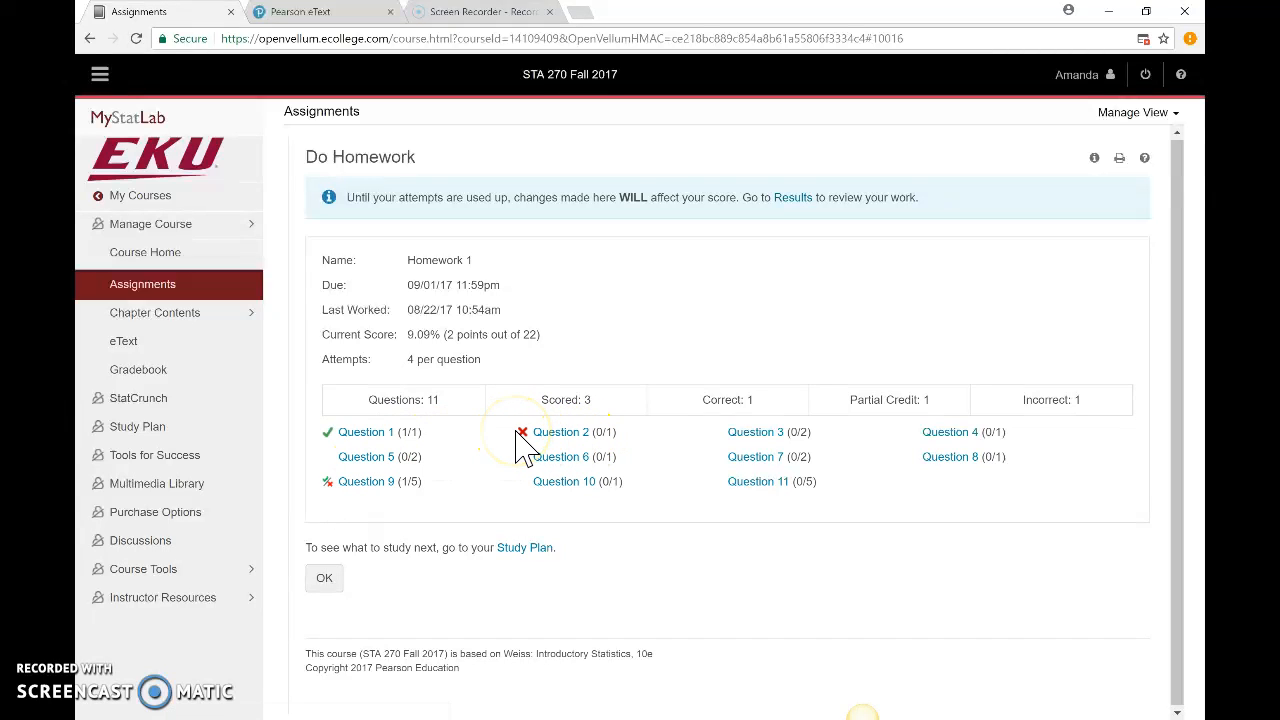
mouse_move(490, 370)
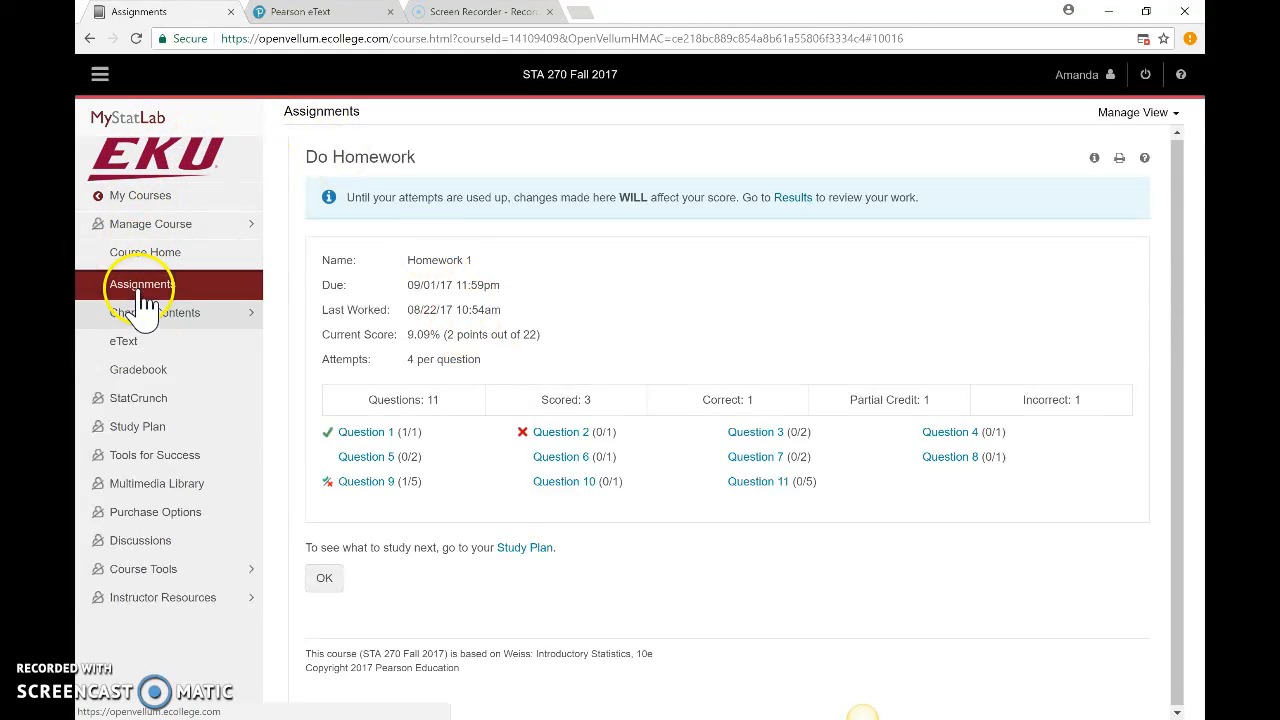
mouse_move(155, 330)
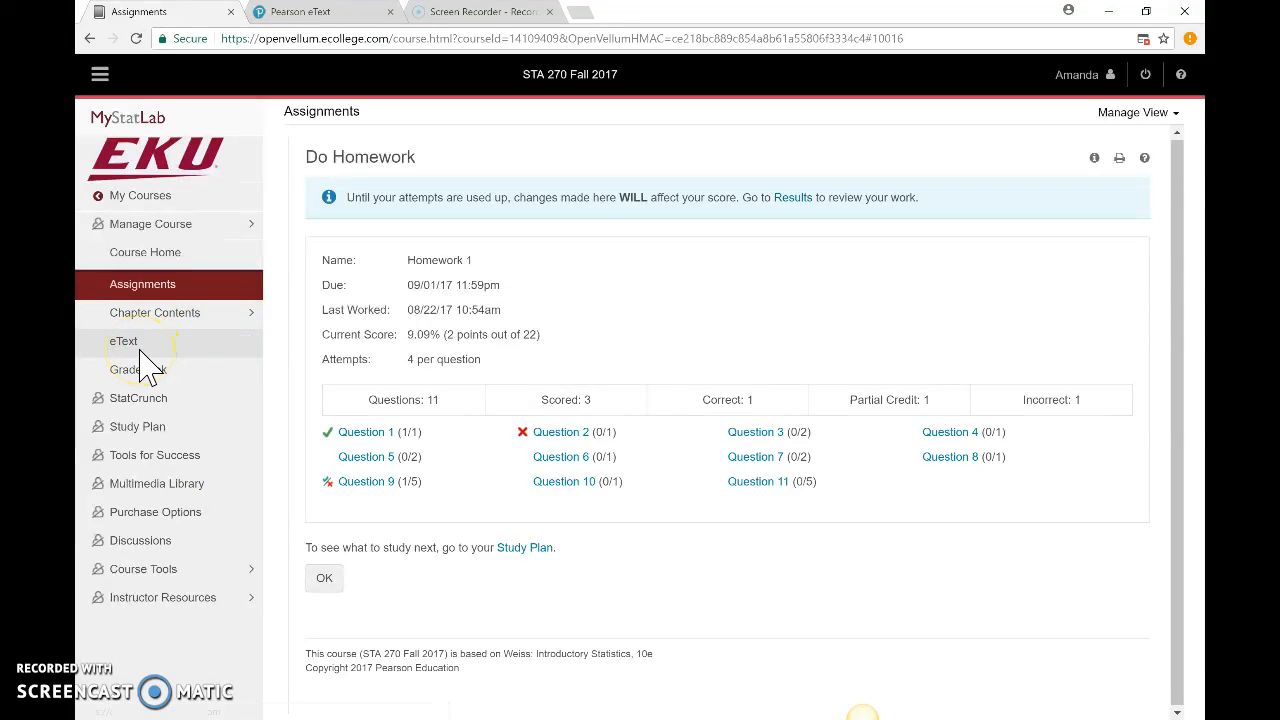
mouse_move(180, 320)
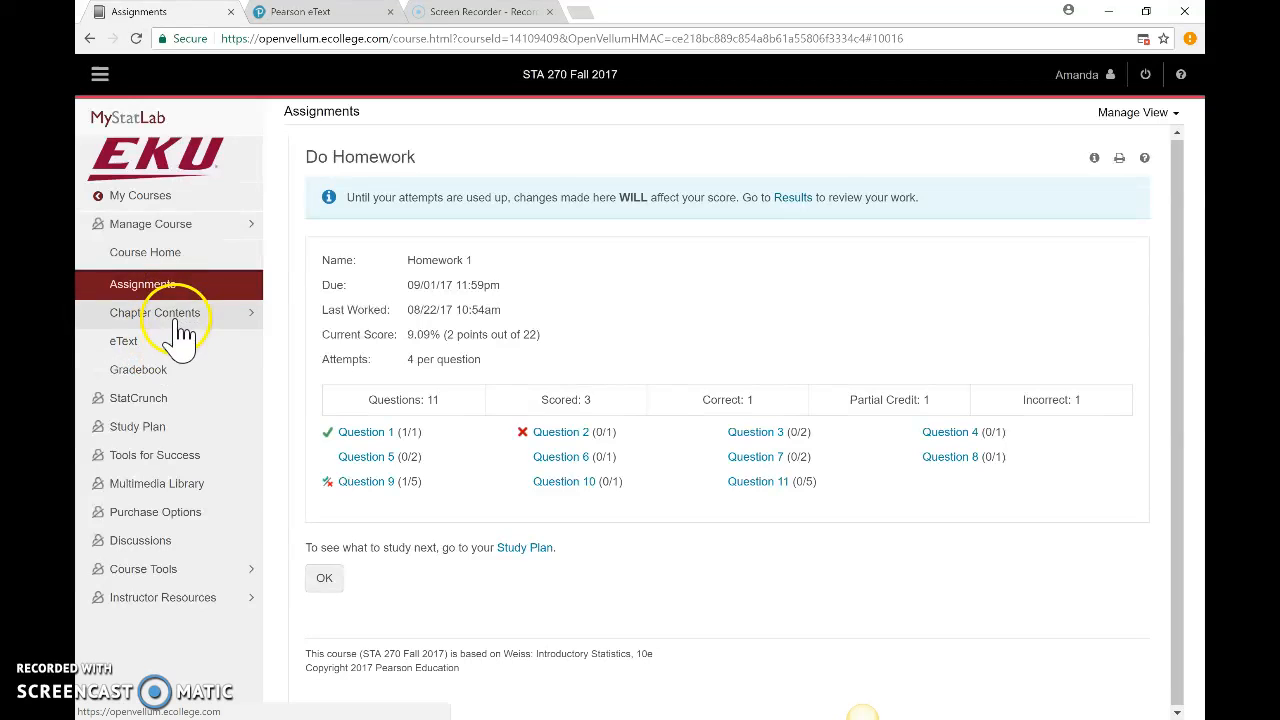
click(154, 312)
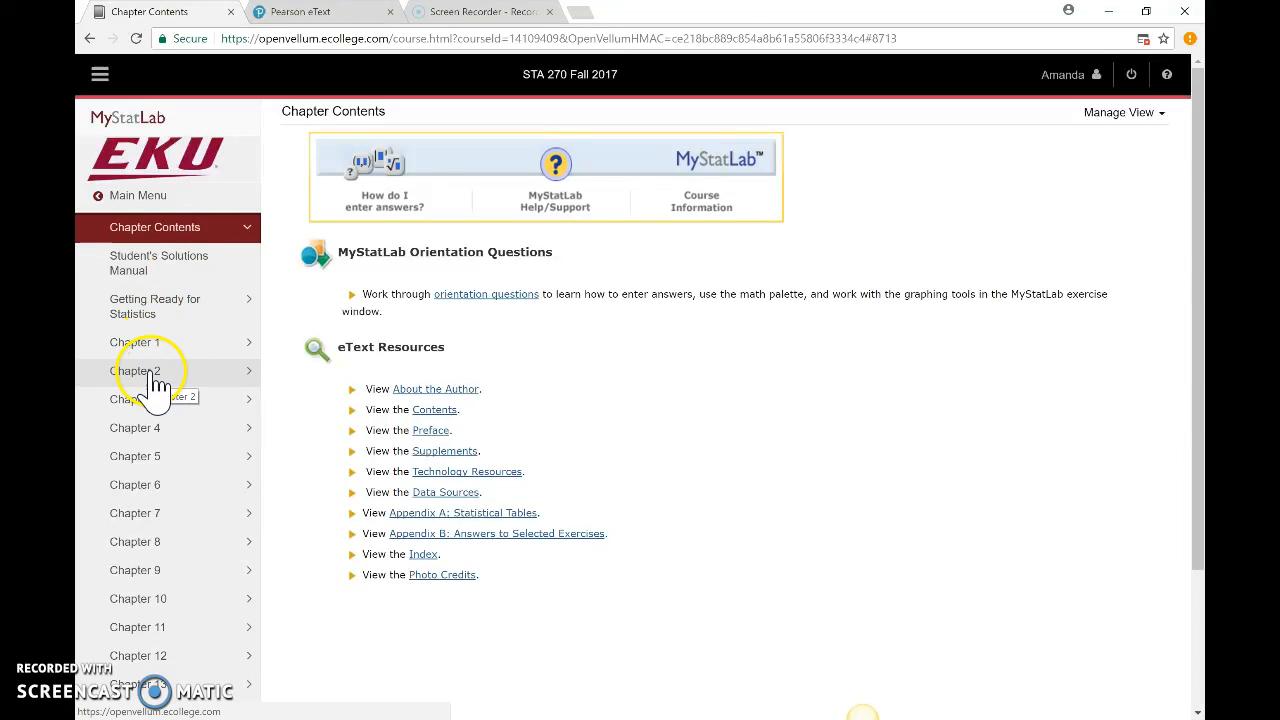
- Open Chapter 2 and select Section 2.3, Organizing Quantitative Data
click(137, 371)
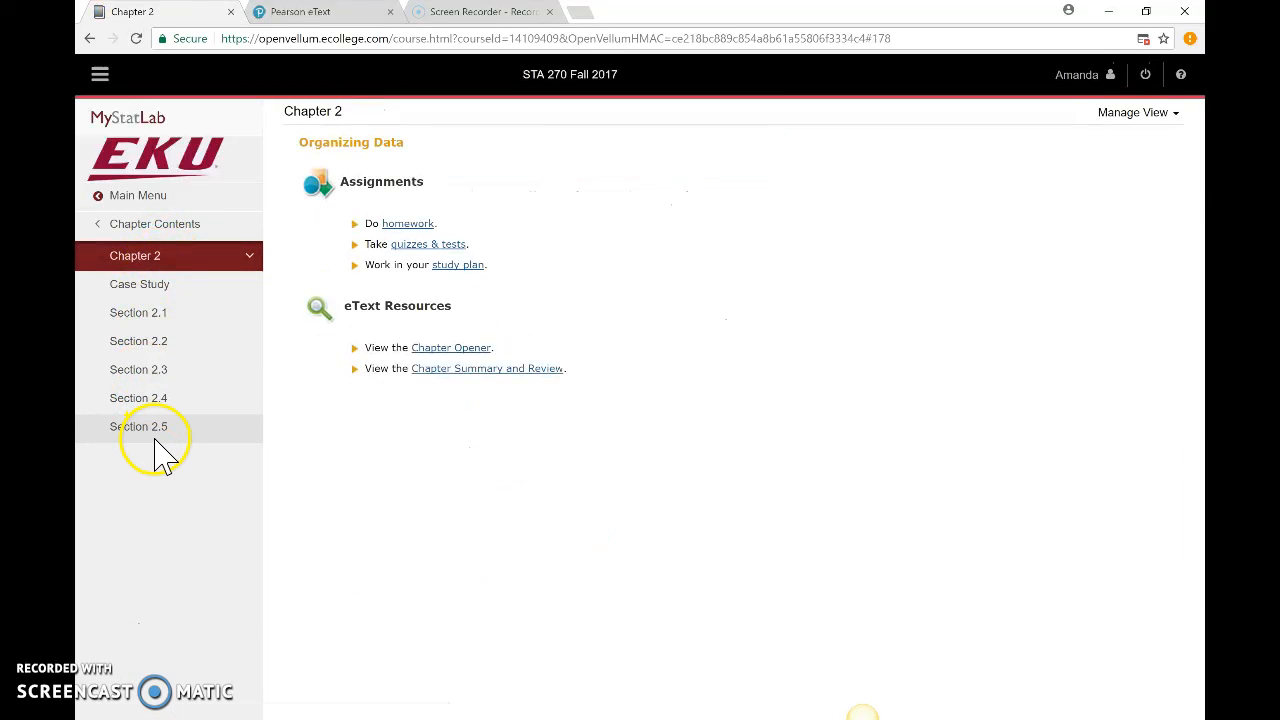
click(138, 369)
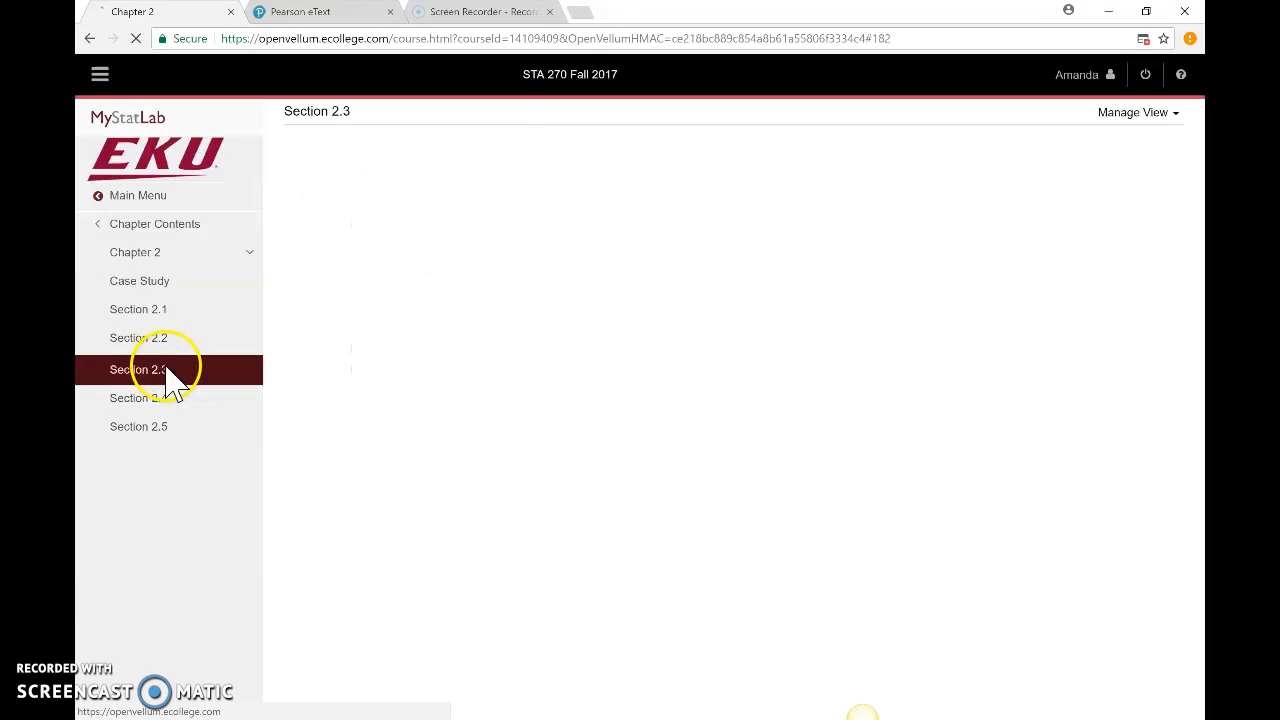
click(138, 369)
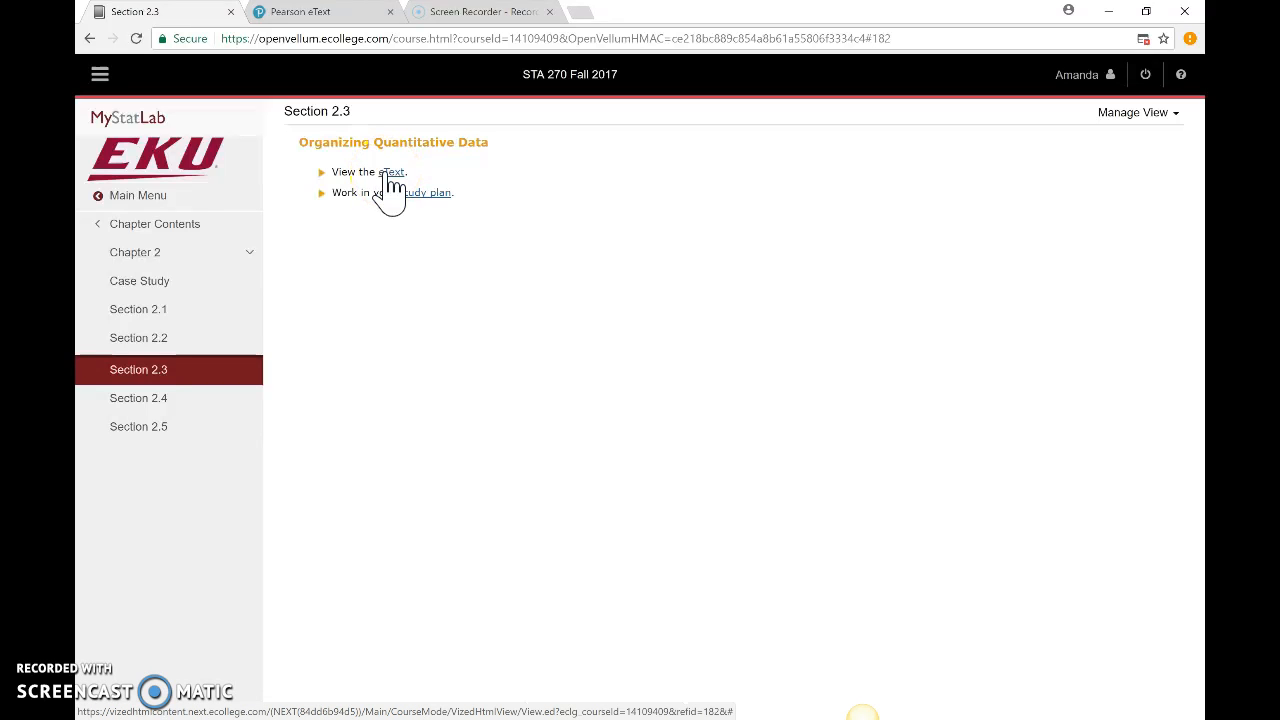
mouse_move(440, 205)
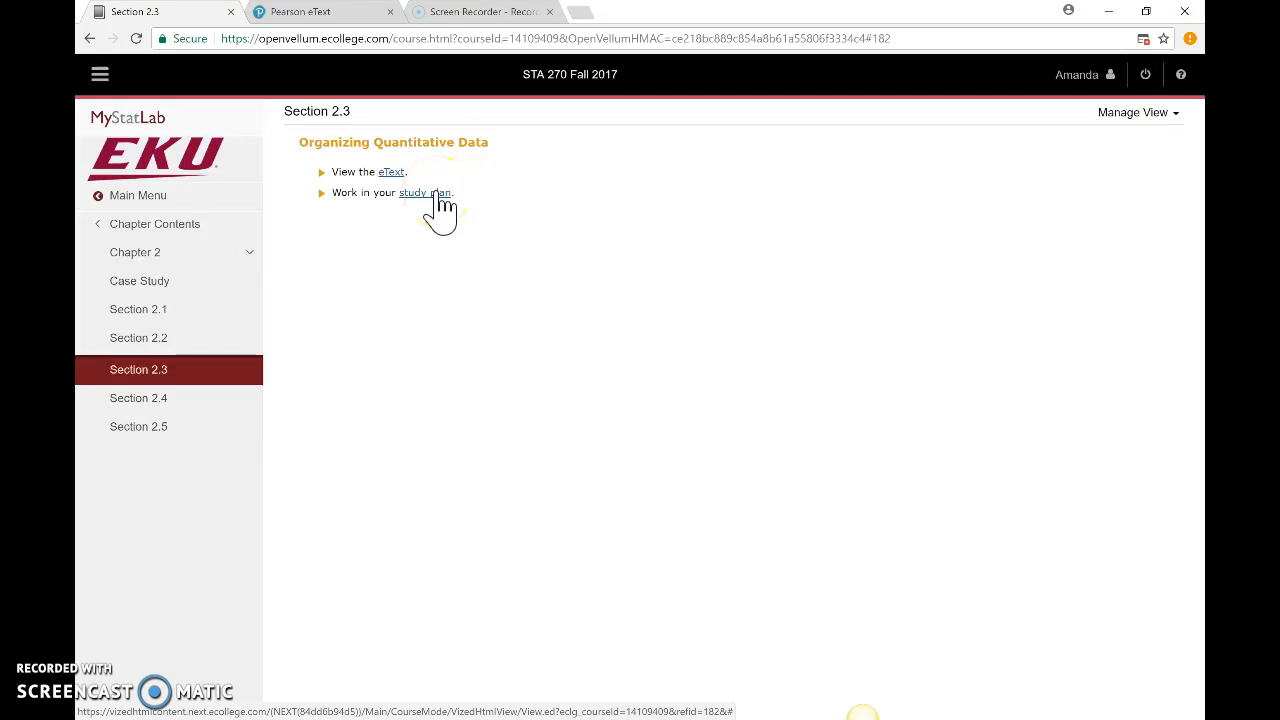
- Browse the Section 2.3 study plan's 29 exercises, then go back to the STA 270 home
click(424, 192)
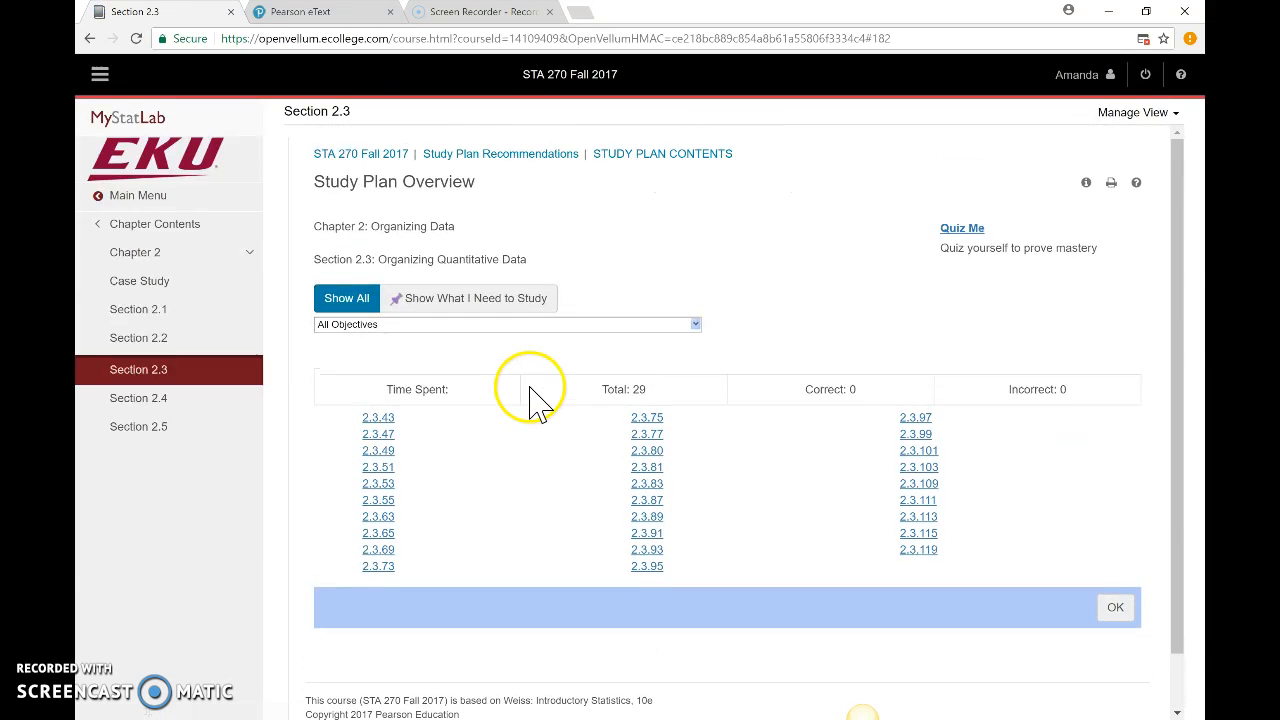
mouse_move(518, 355)
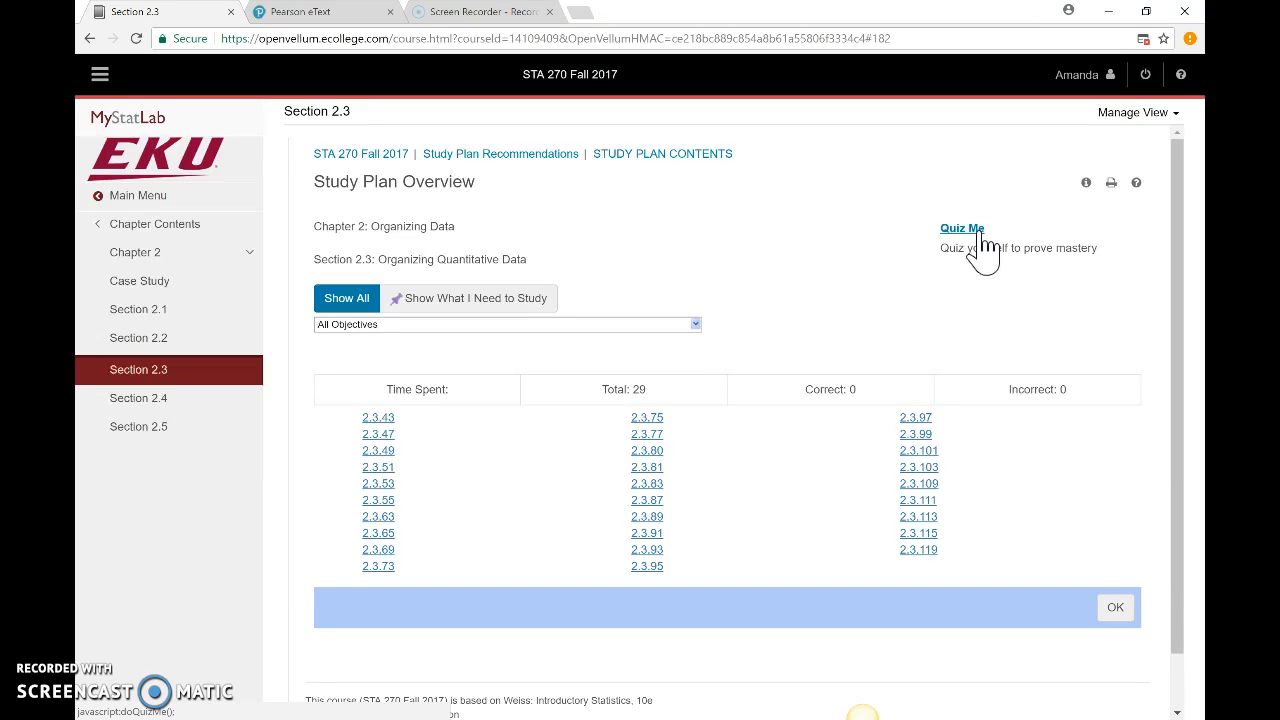
scroll(down, 3)
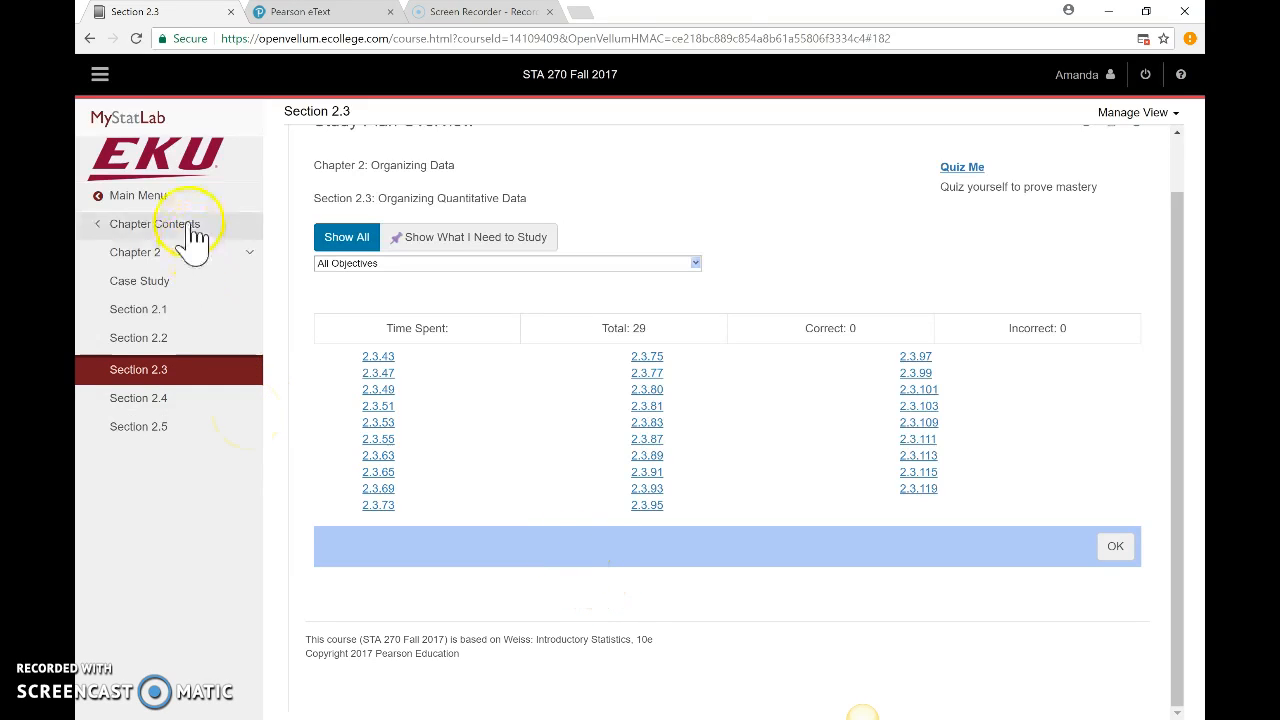
click(138, 195)
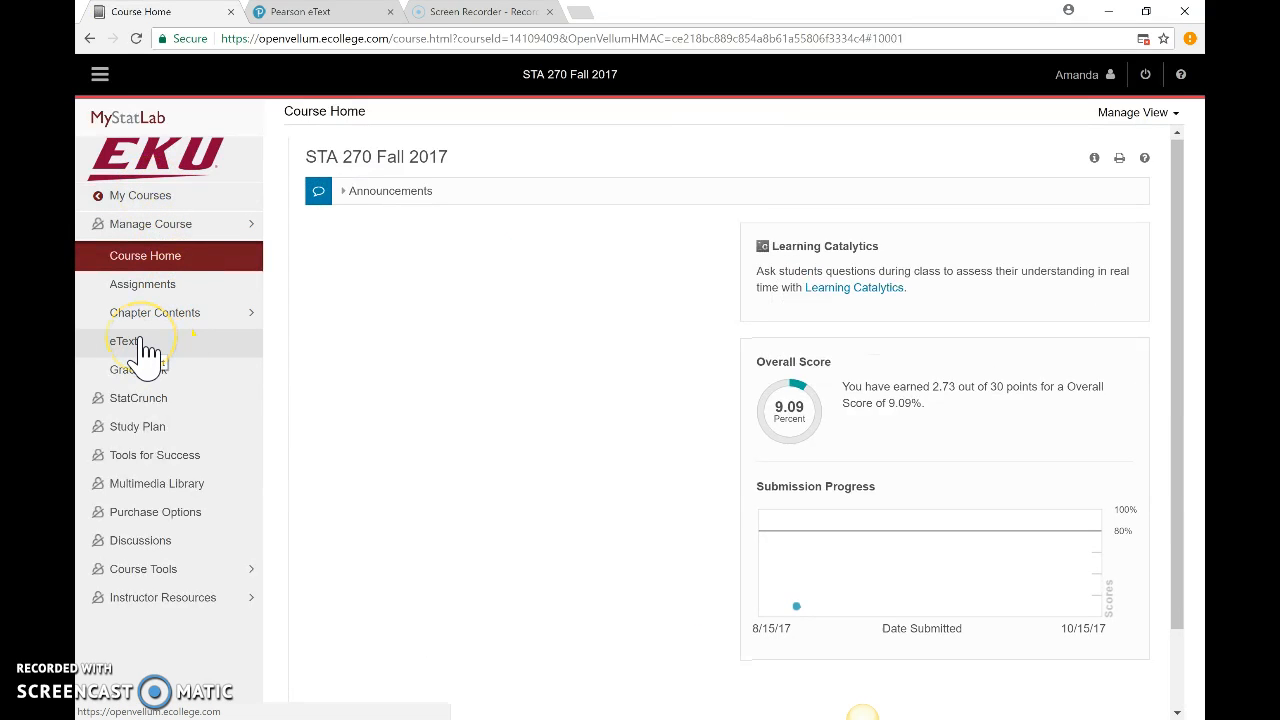
- Launch Weiss's Introductory Statistics 10th edition from the course eText page
click(124, 341)
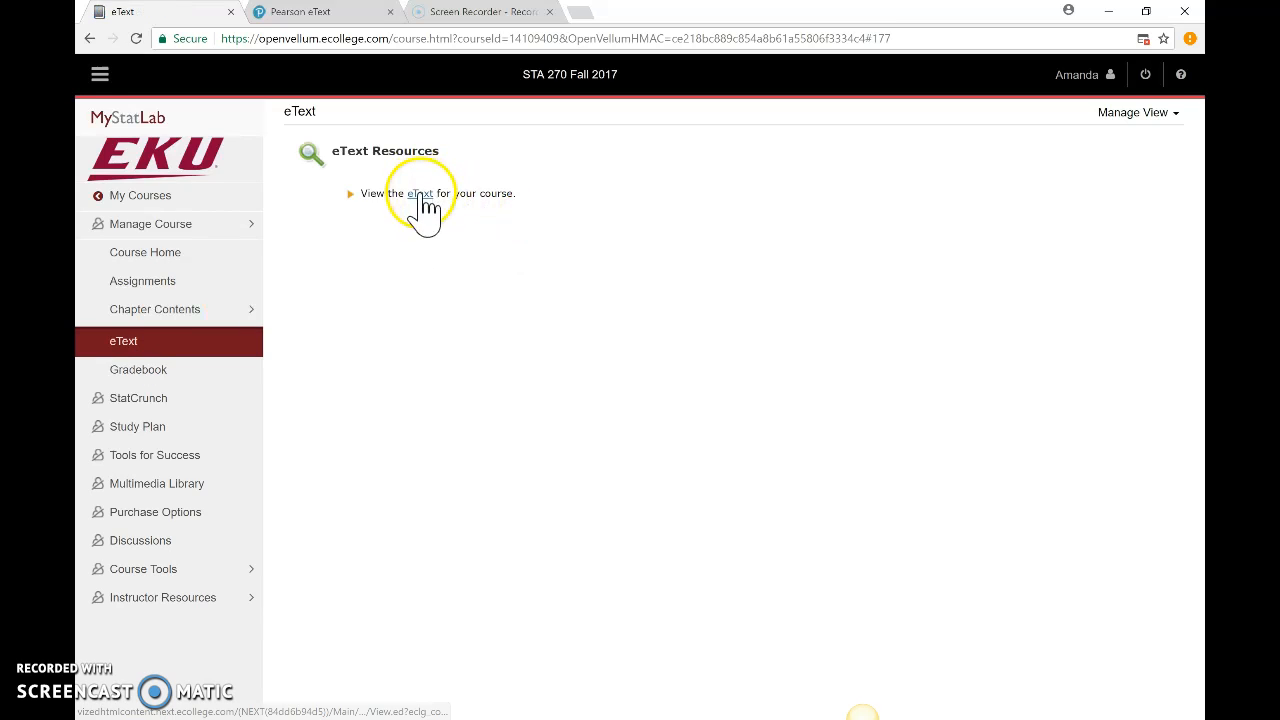
click(419, 193)
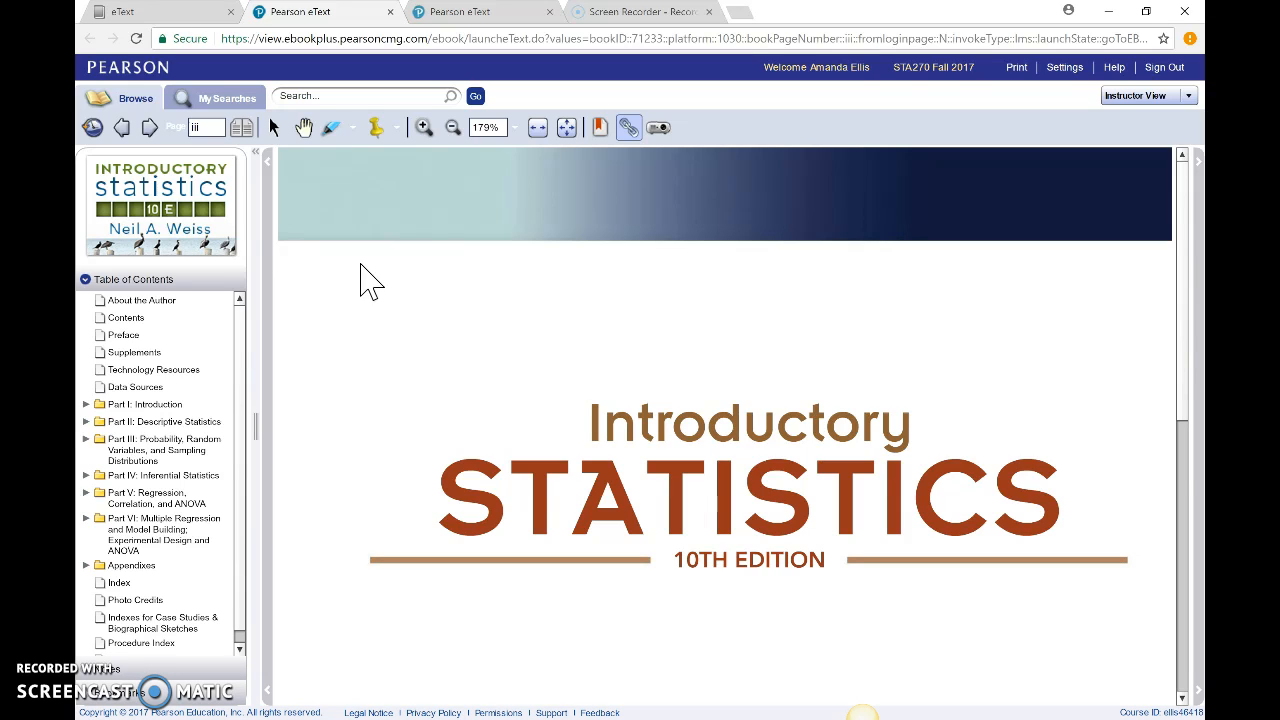
- Expand Part I and Chapter 1 in the contents and open Chapter 1, The Nature of Statistics
click(144, 300)
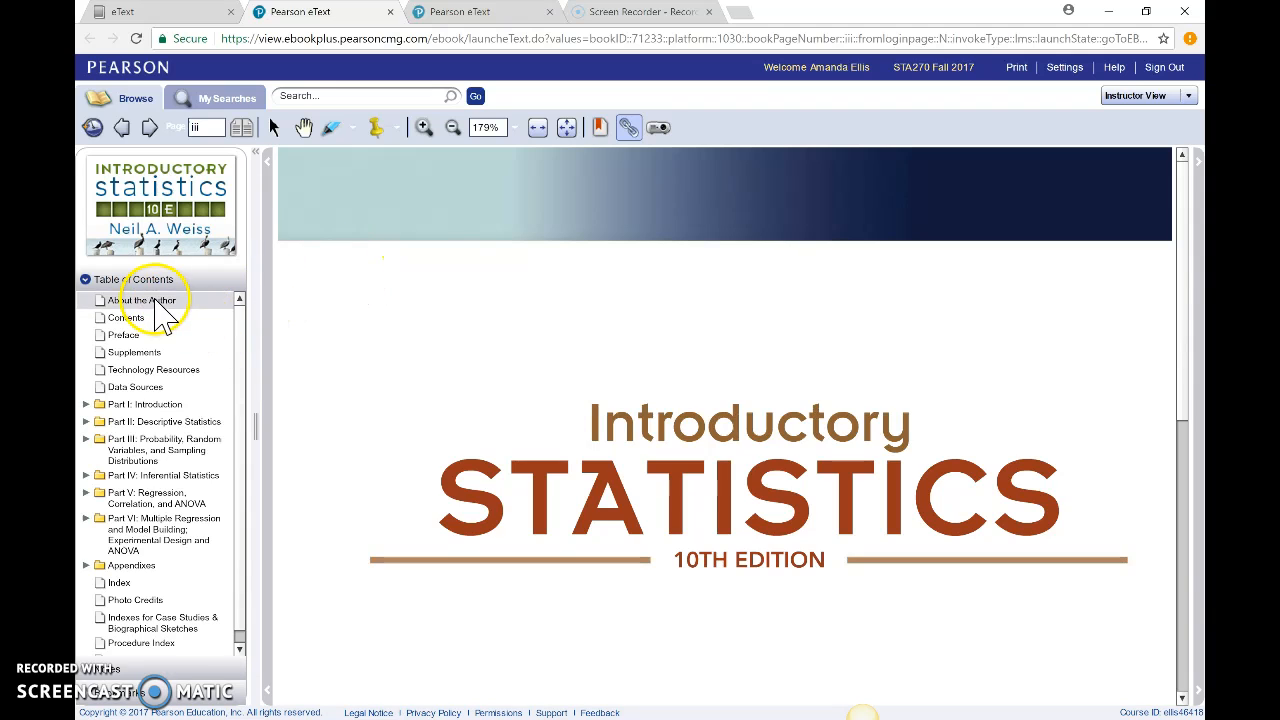
mouse_move(165, 622)
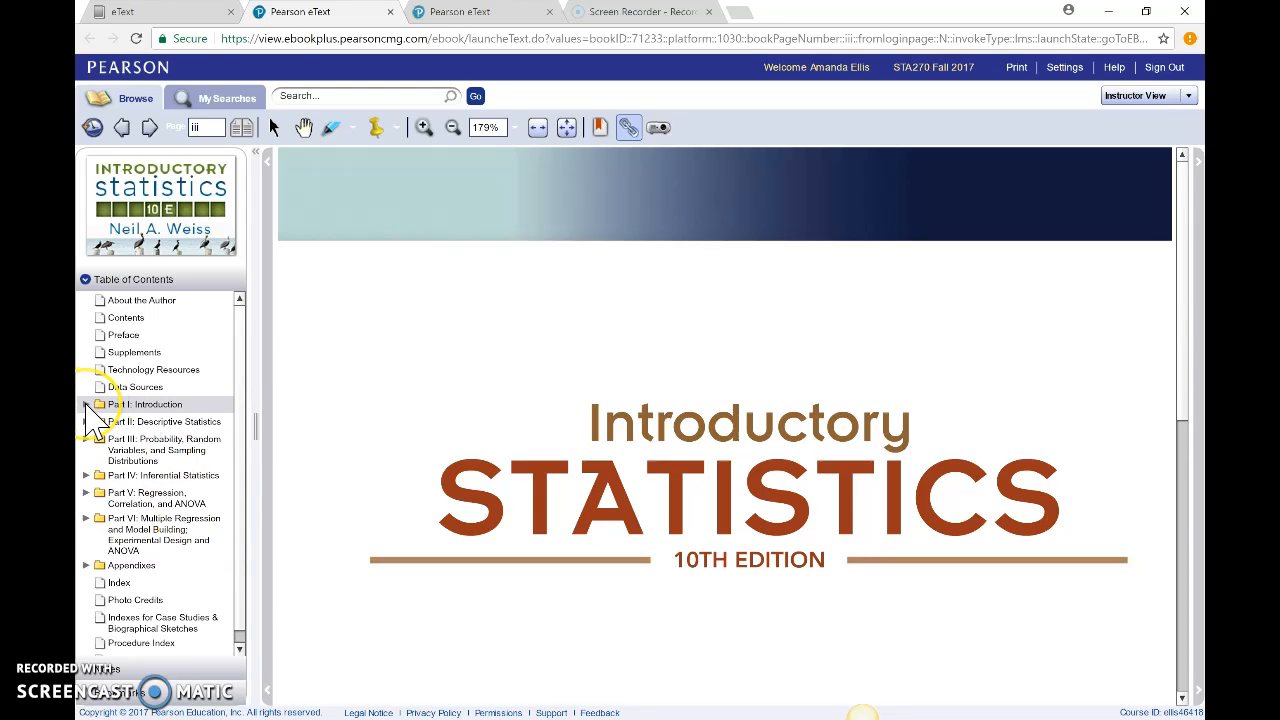
click(87, 404)
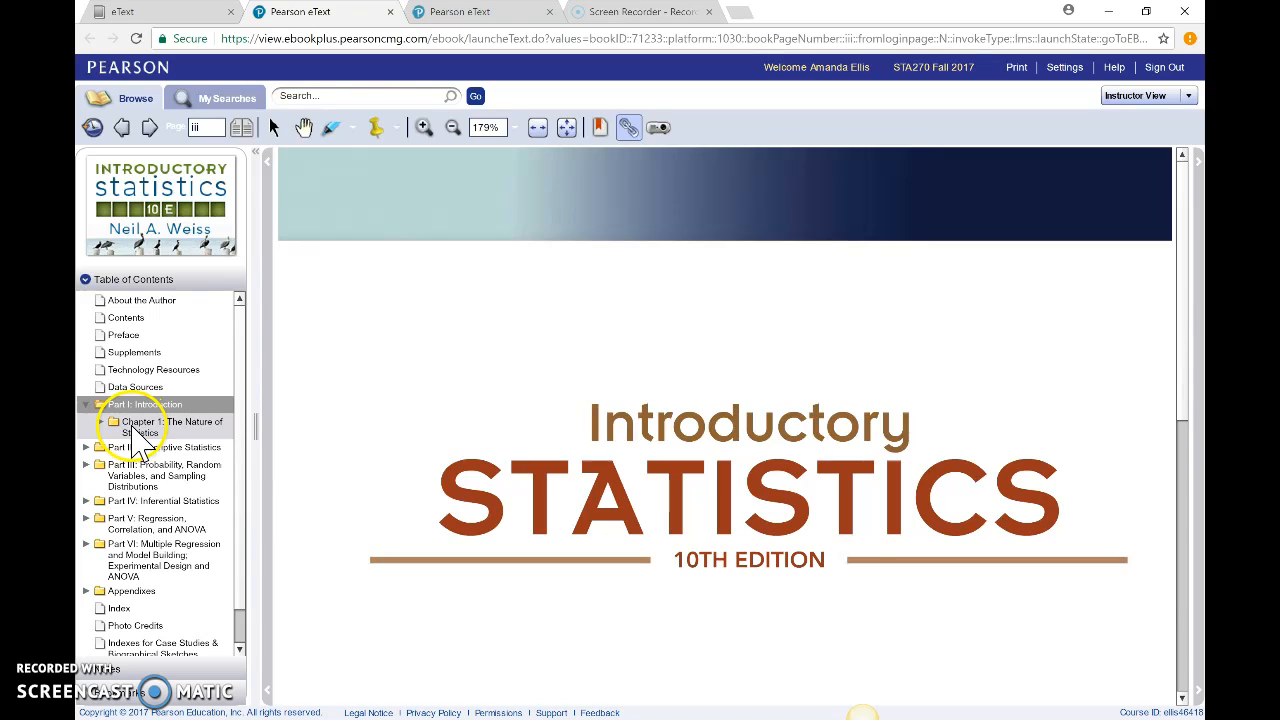
click(87, 421)
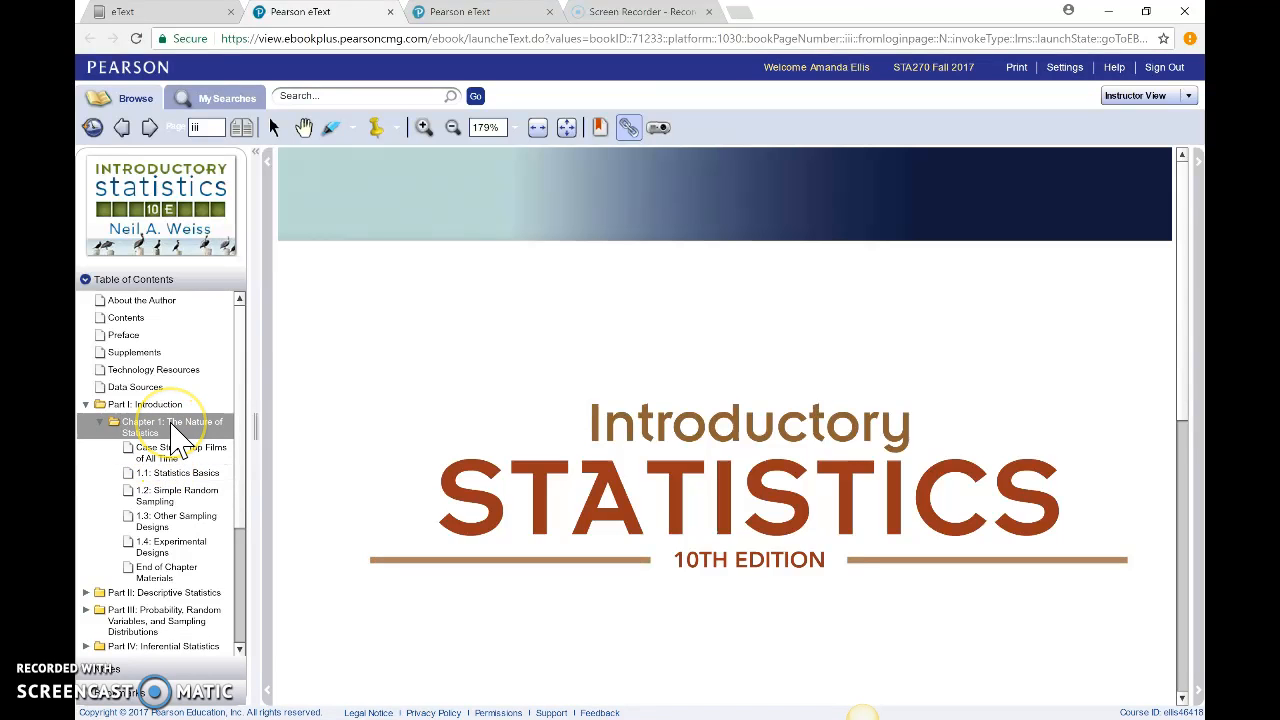
click(168, 427)
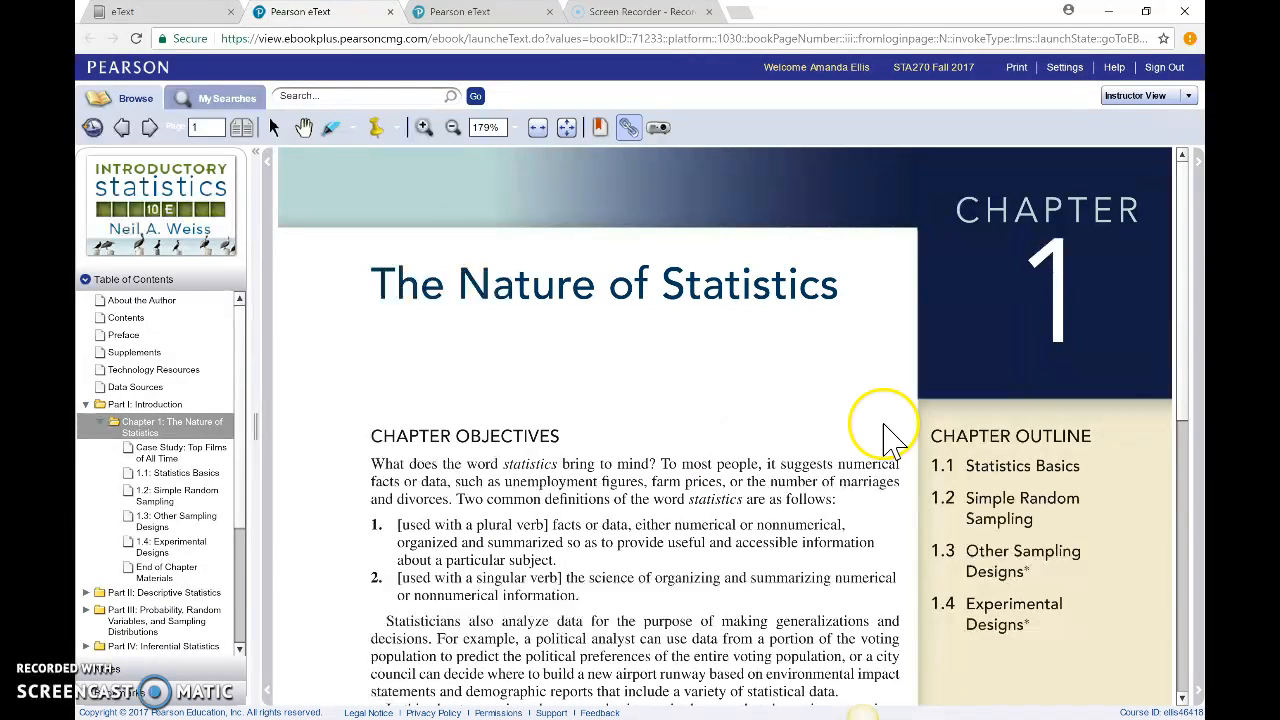
- Page ahead to page 4, then expand Appendixes and select Appendix B
click(149, 127)
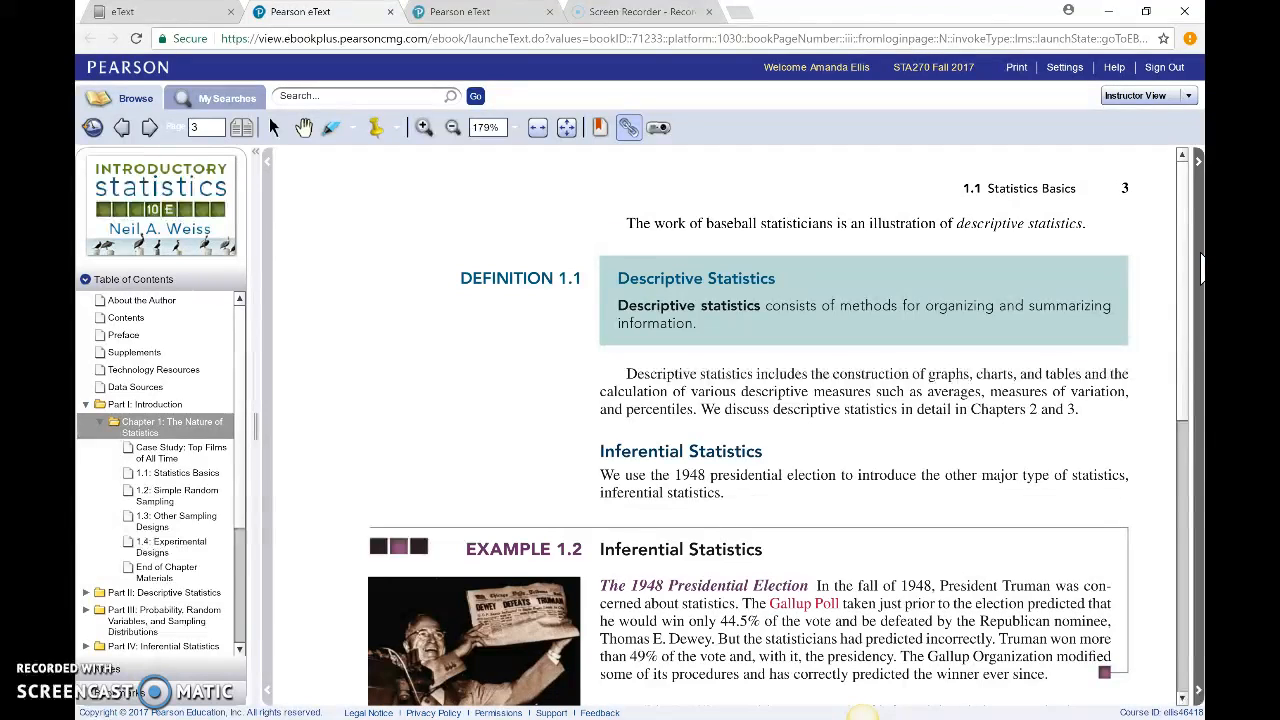
click(149, 127)
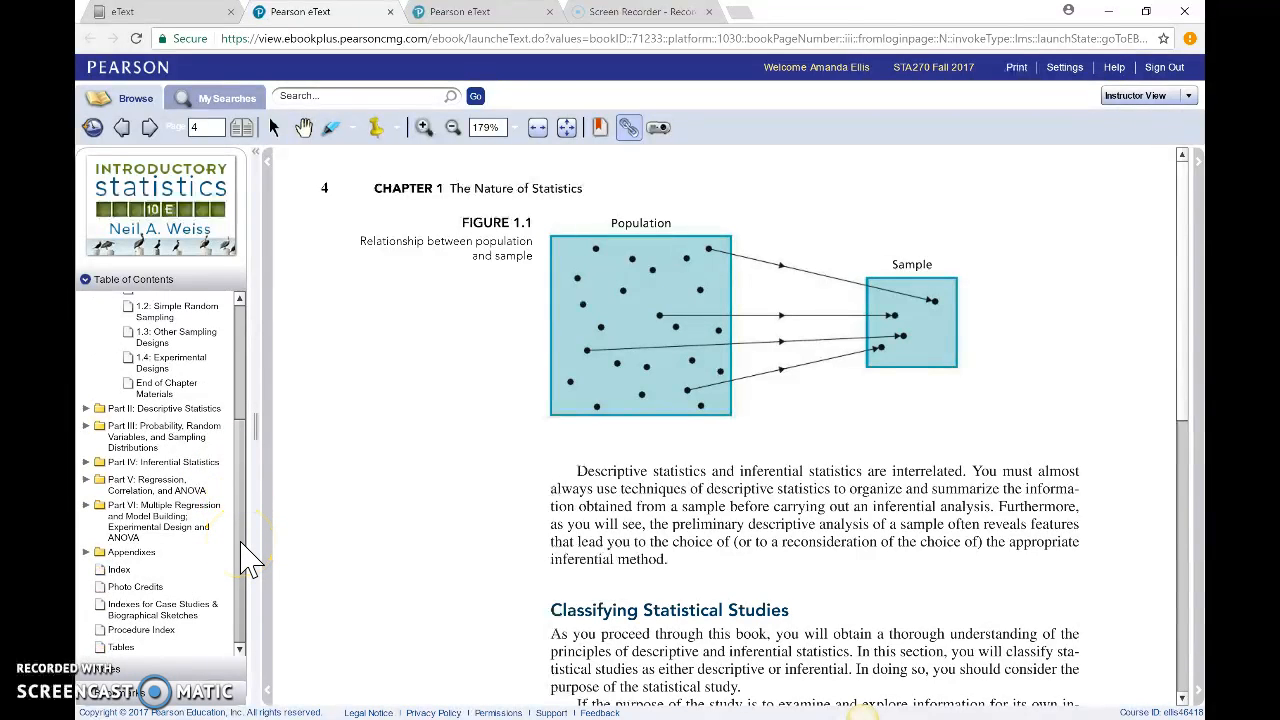
click(87, 552)
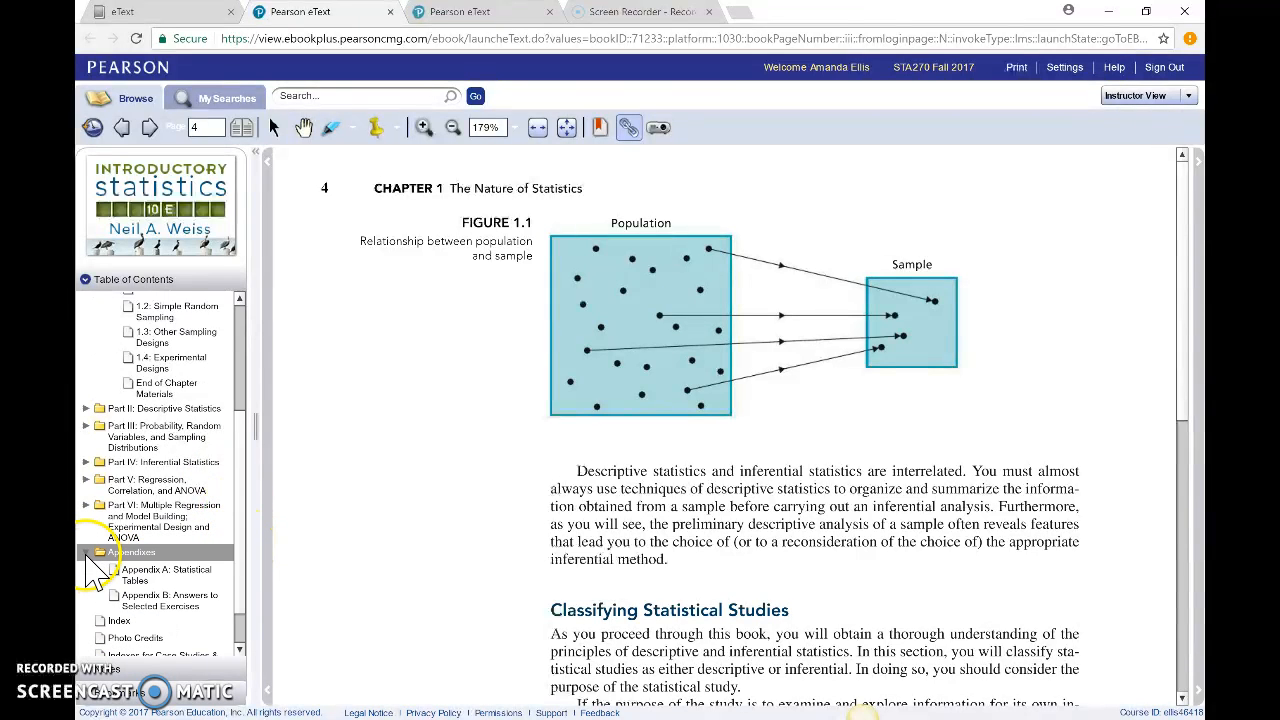
click(131, 552)
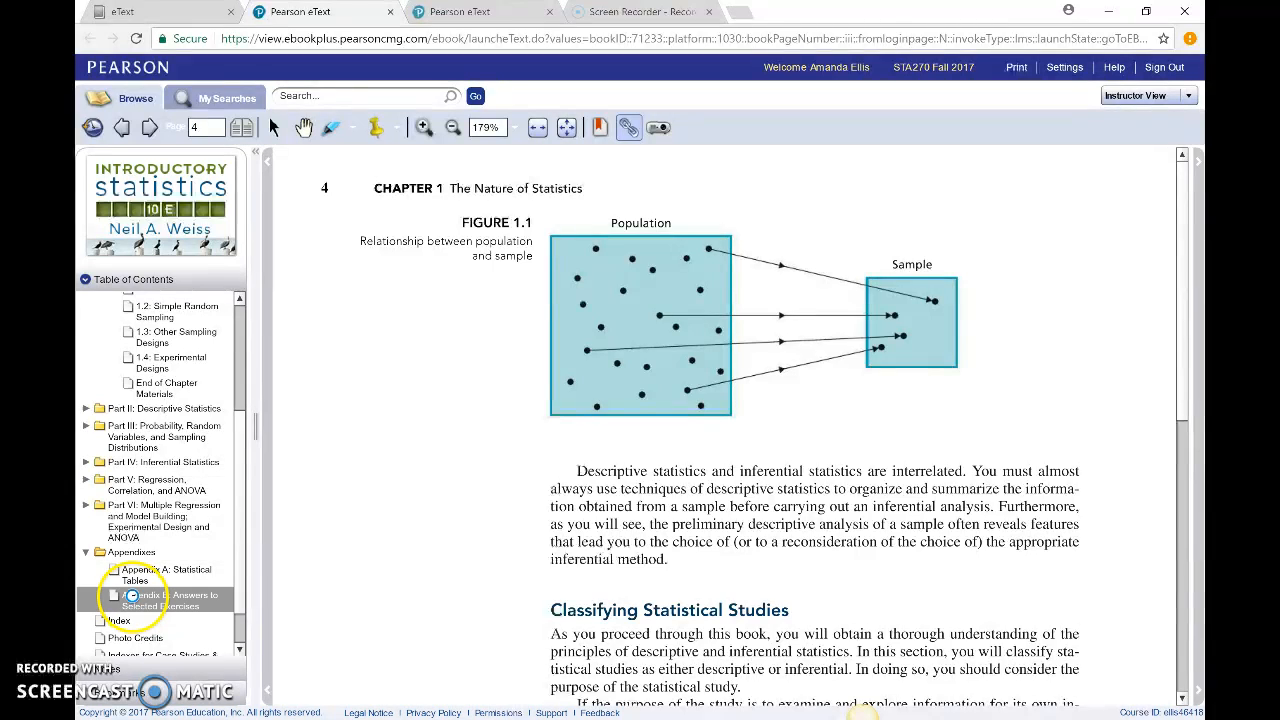
- View Appendix B answers, then switch to MyStatLab's Gradebook showing Homework 1 at 9.09%
click(160, 600)
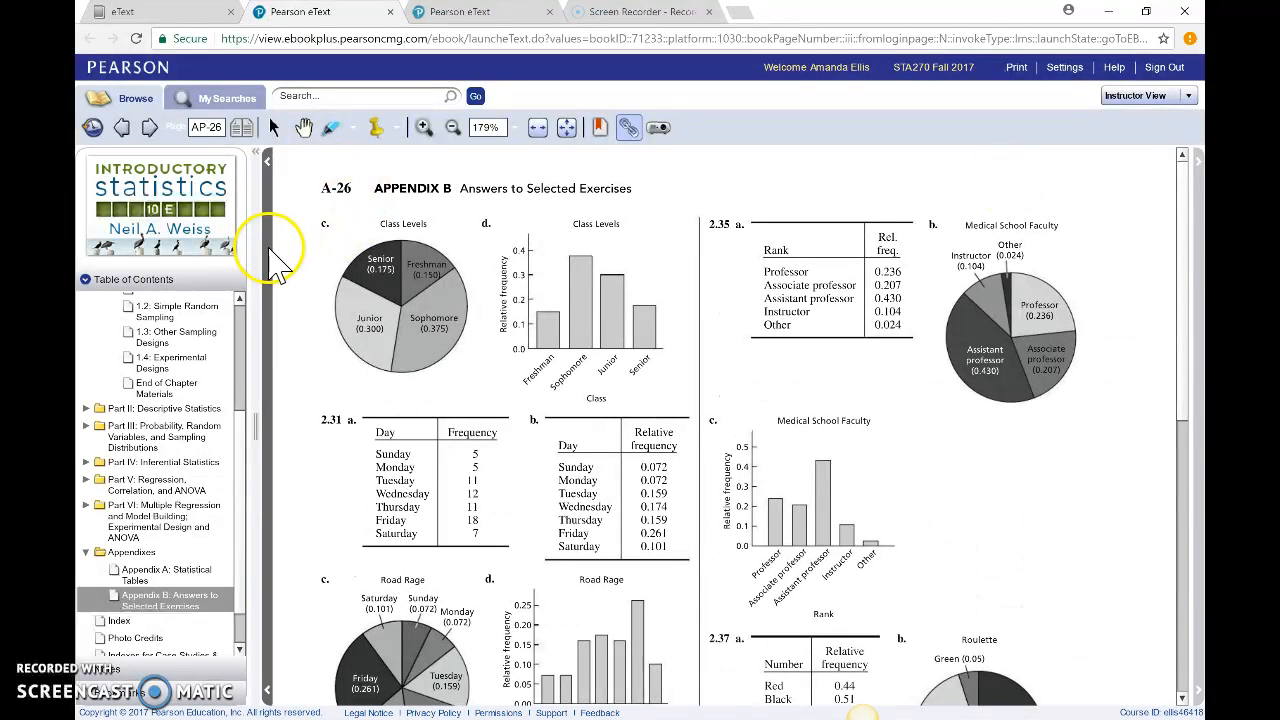
click(121, 127)
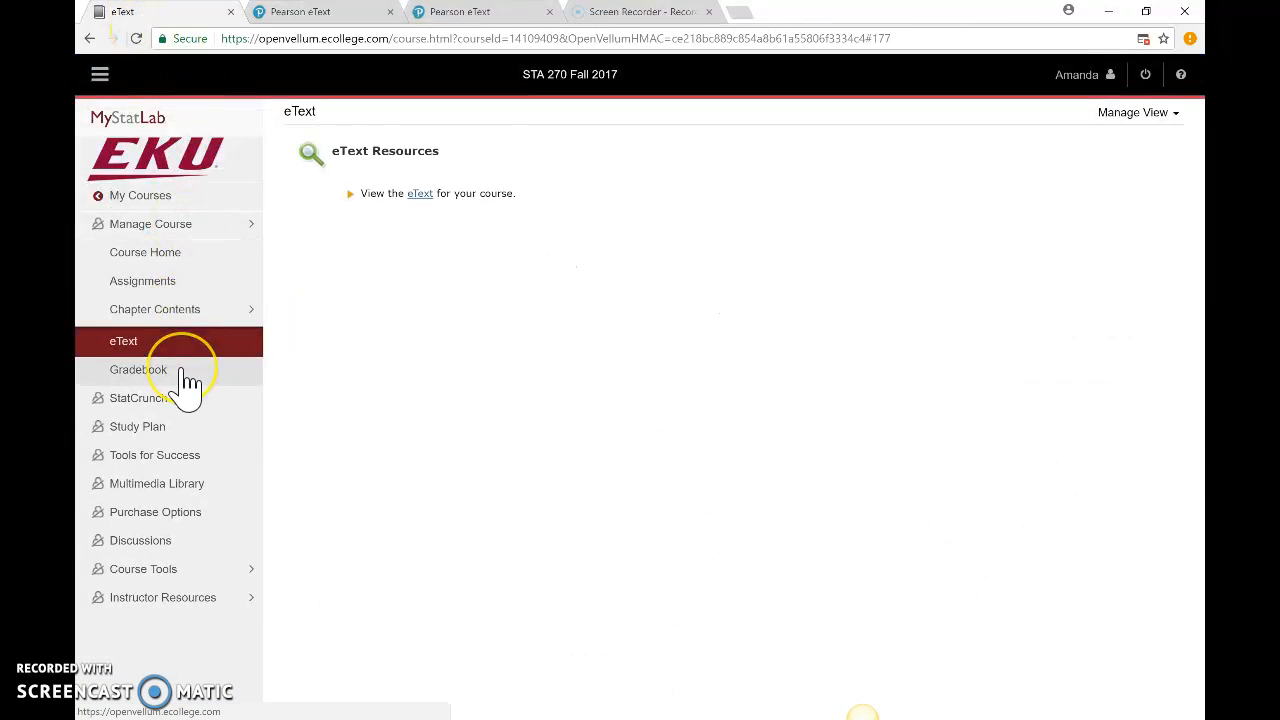
click(138, 369)
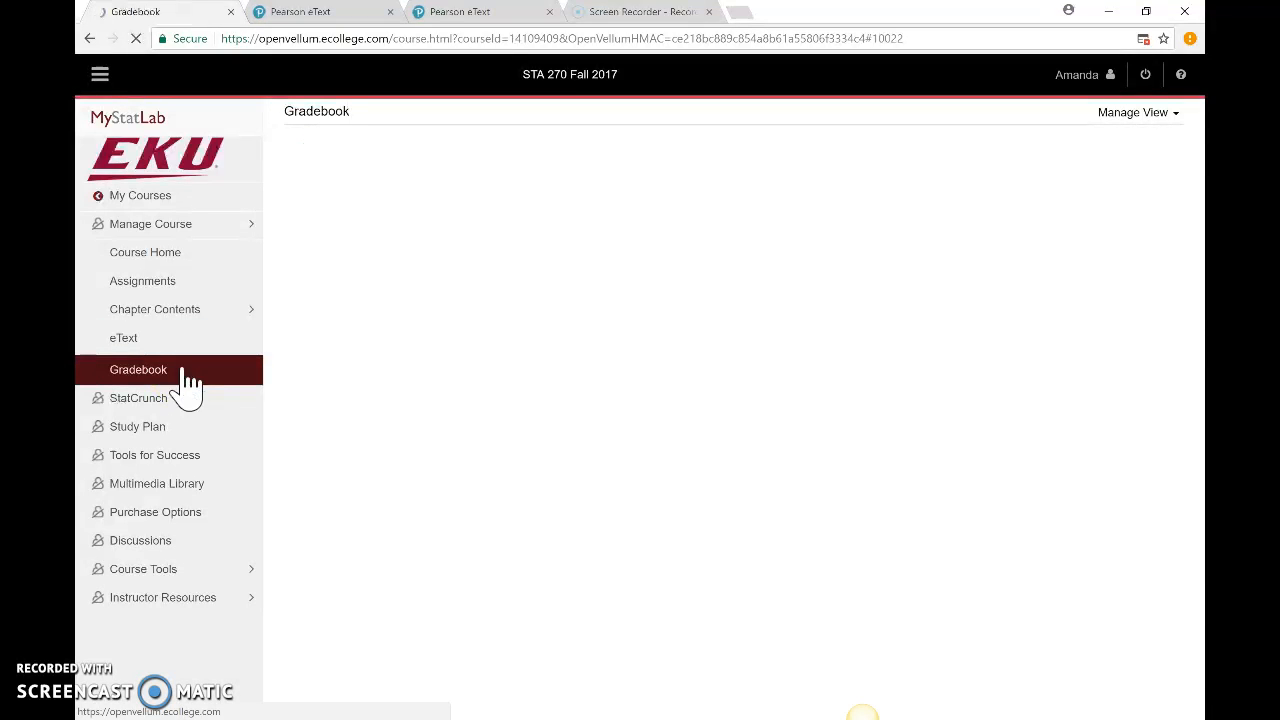
click(138, 369)
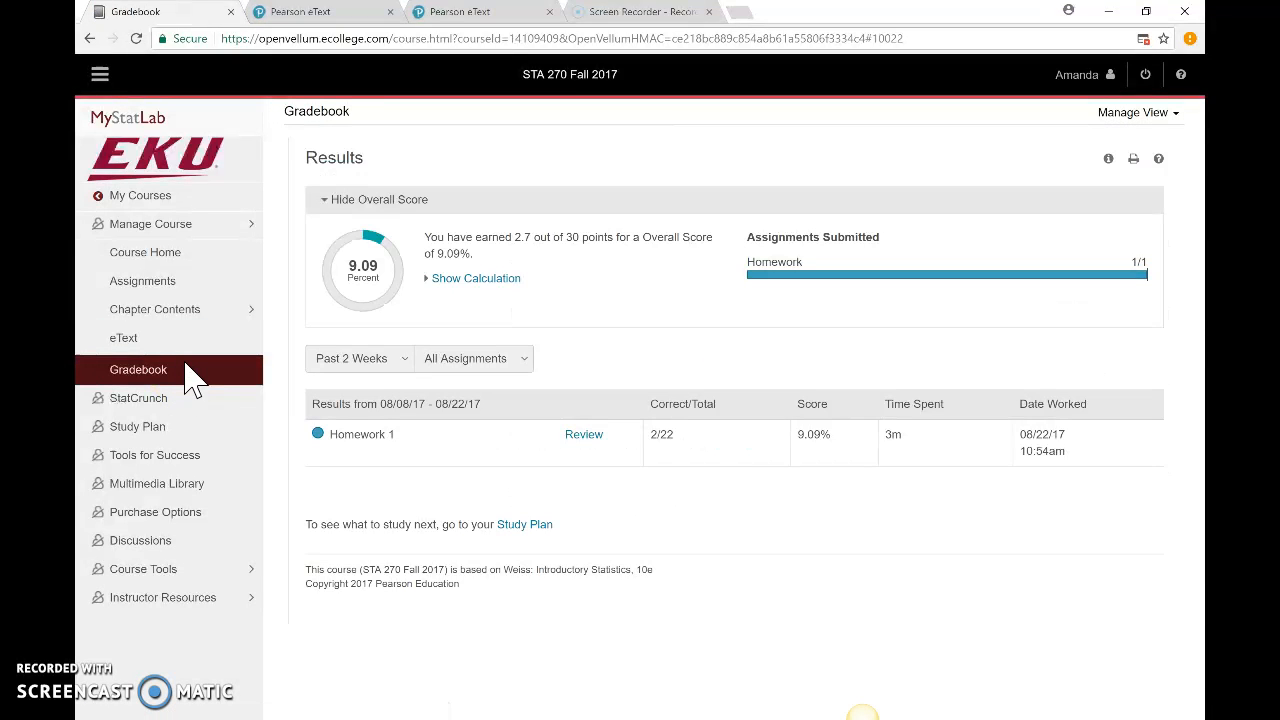